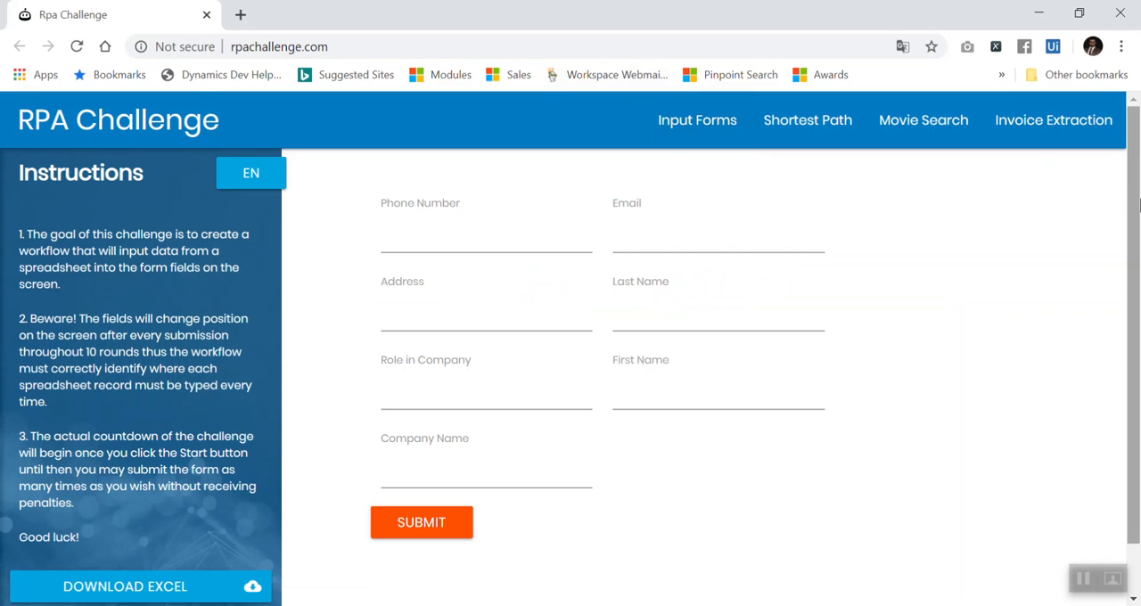
- Compare the enlarged challenge spreadsheet with the RPA Challenge form fields, such as Phone Number
scroll(down, 3)
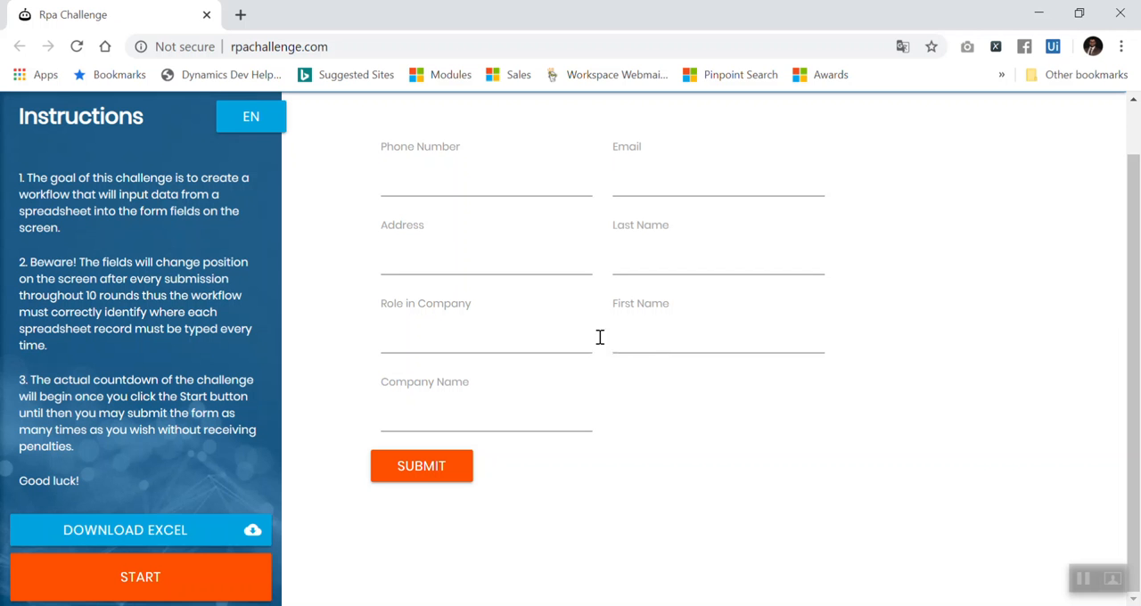
mouse_move(400, 321)
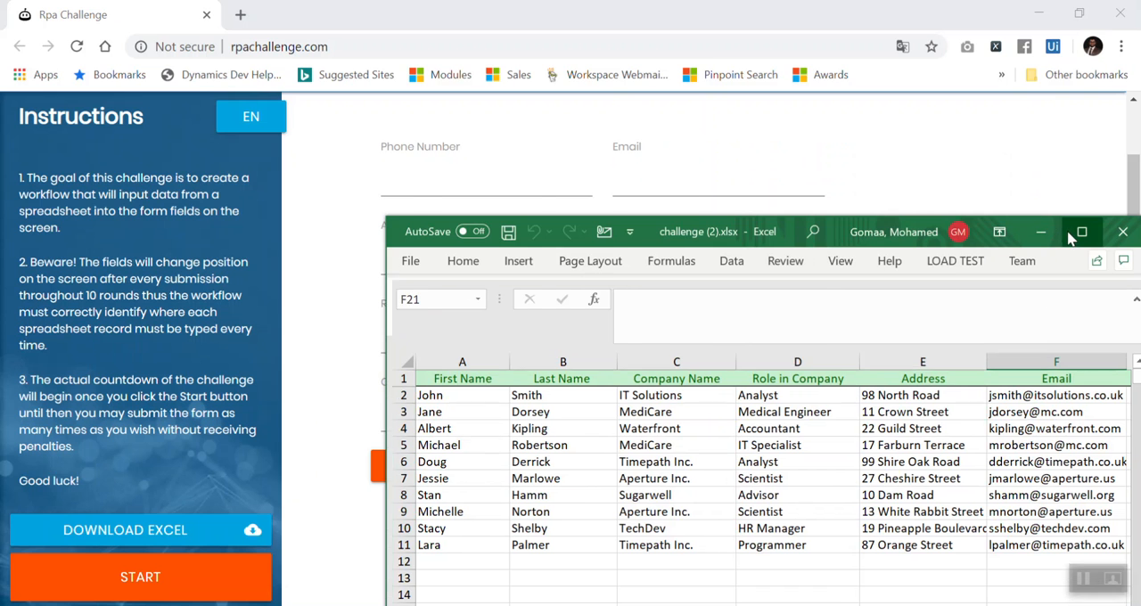
click(1081, 232)
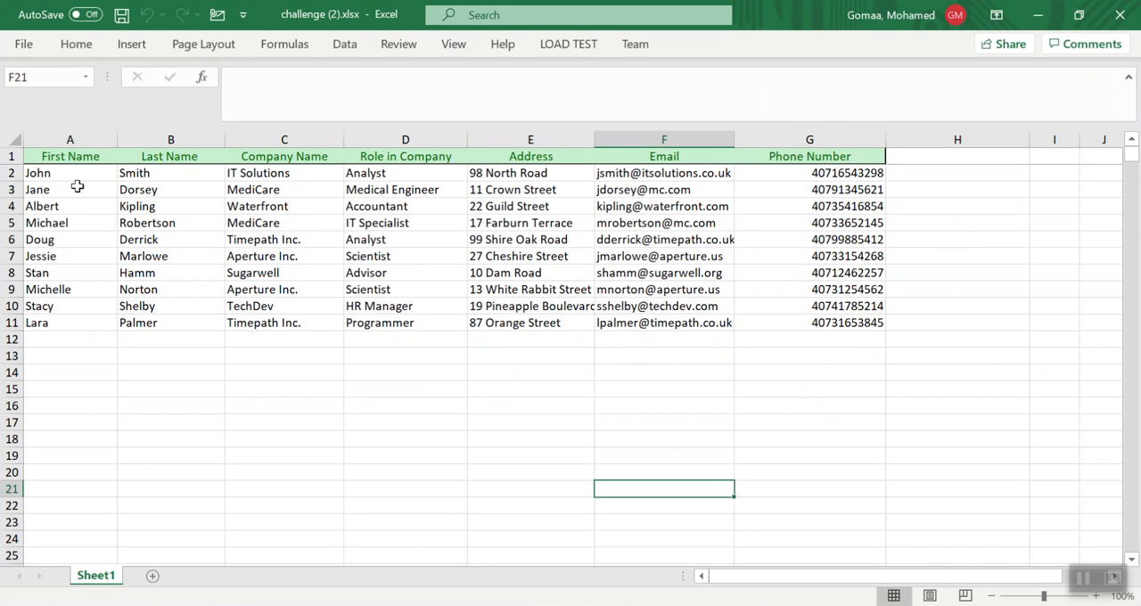
mouse_move(827, 188)
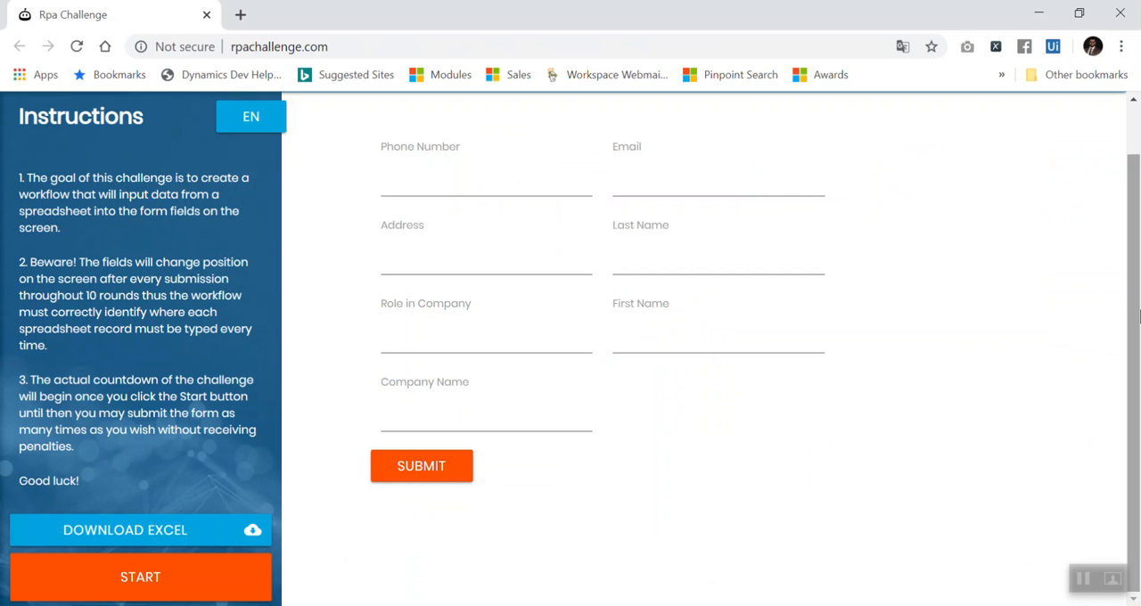
scroll(up, 3)
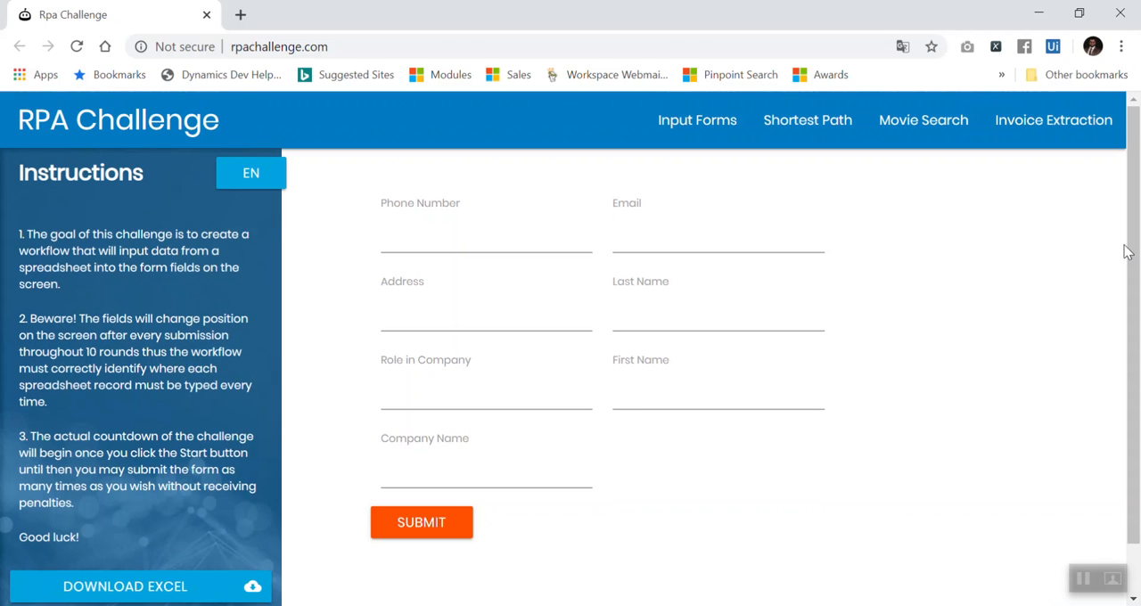
click(456, 244)
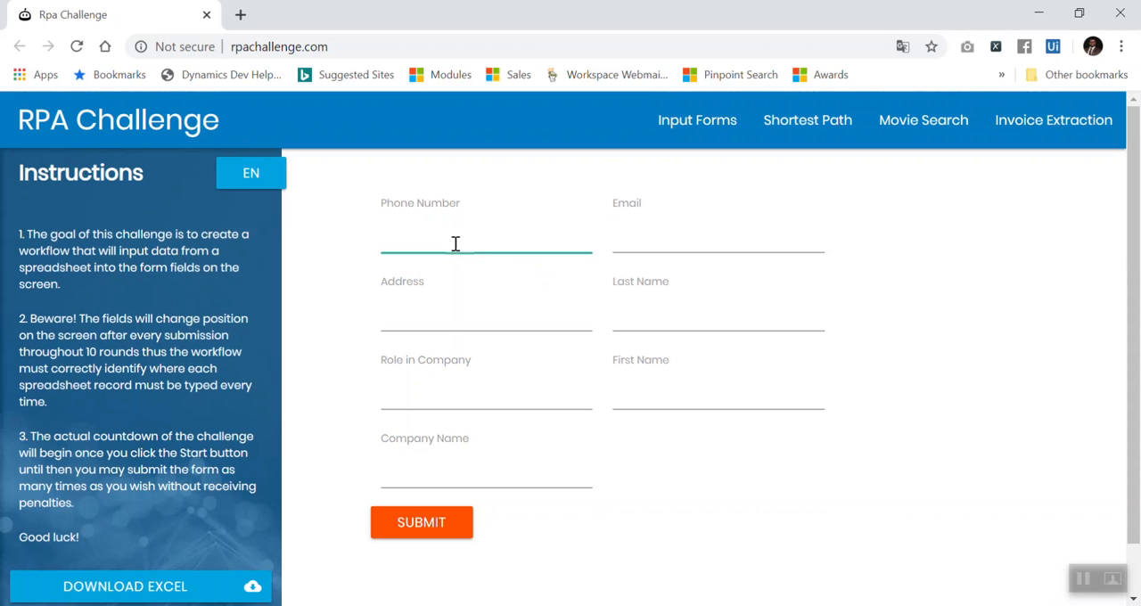
click(446, 232)
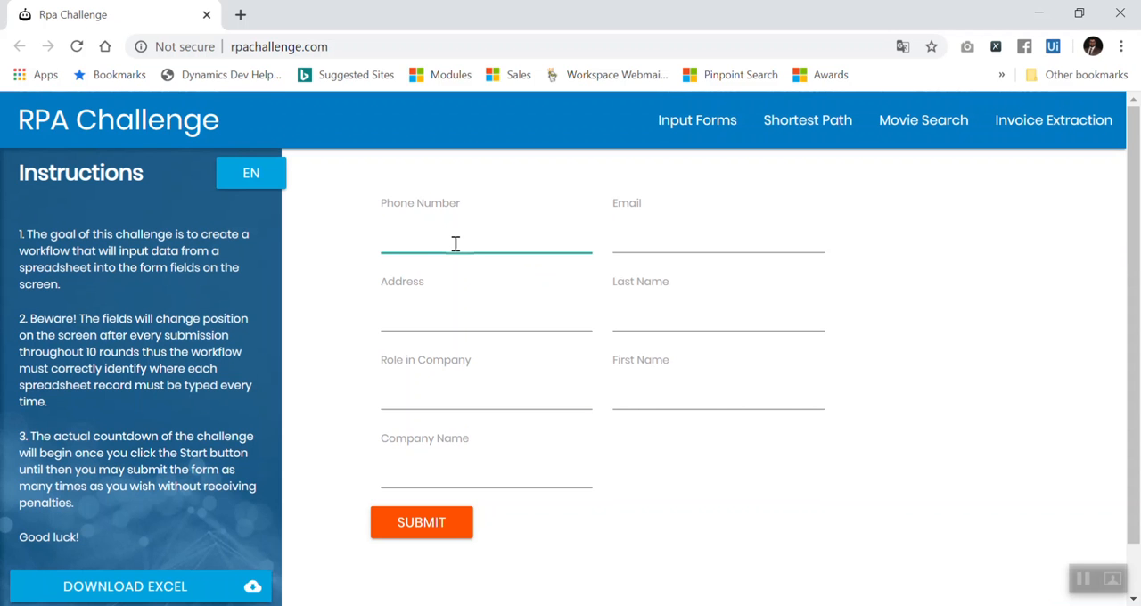
key(alt+tab)
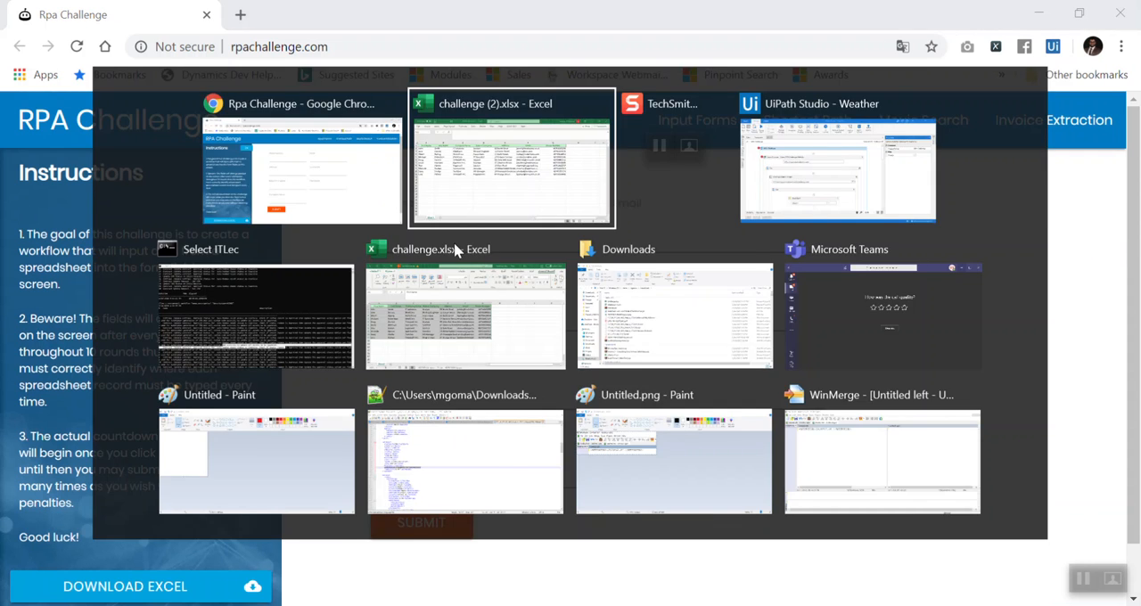
click(510, 158)
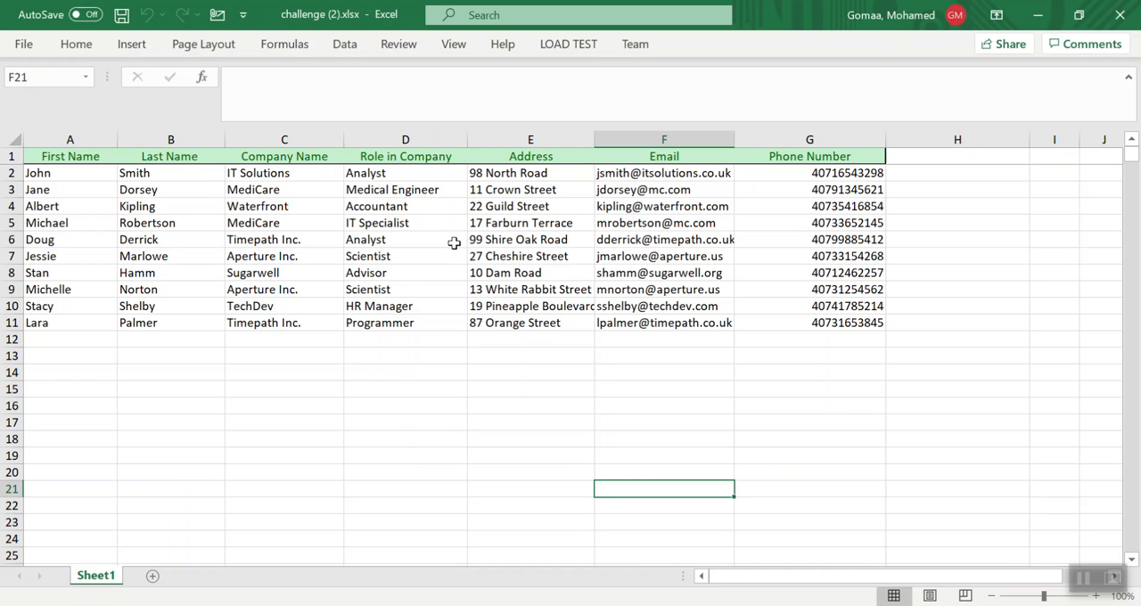
click(69, 156)
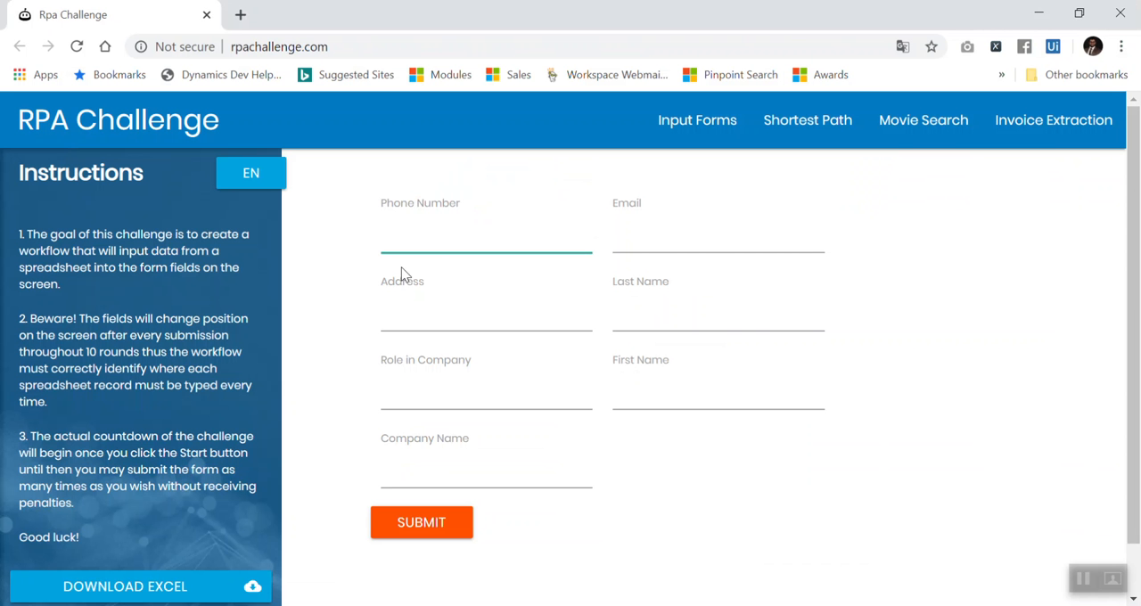
mouse_move(377, 207)
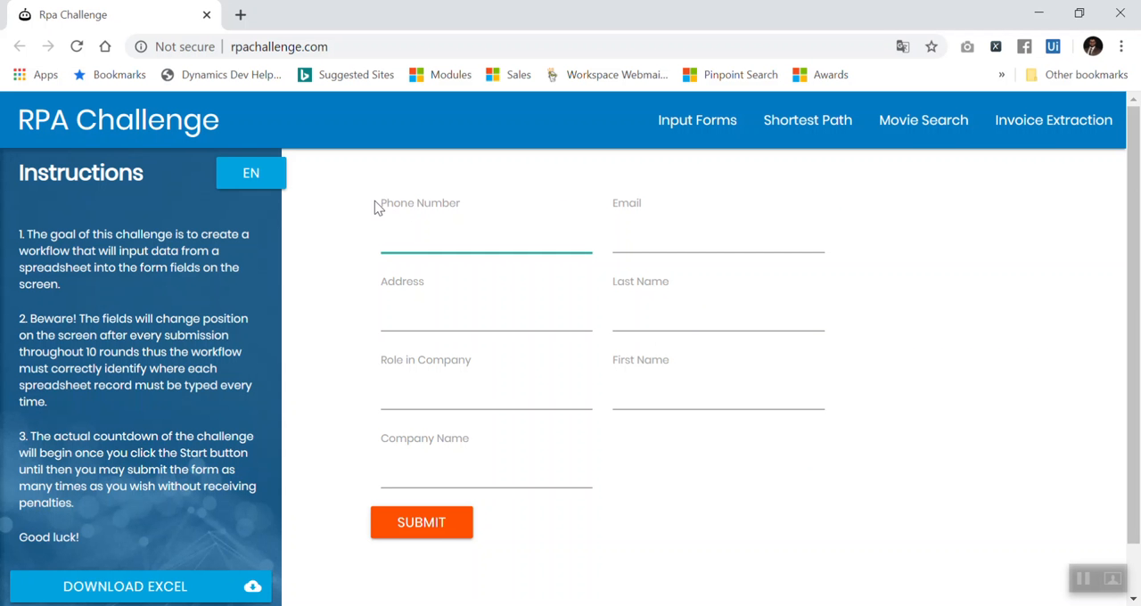
- Check the RPA Challenge page again, then return to the UiPath workflow
double_click(420, 203)
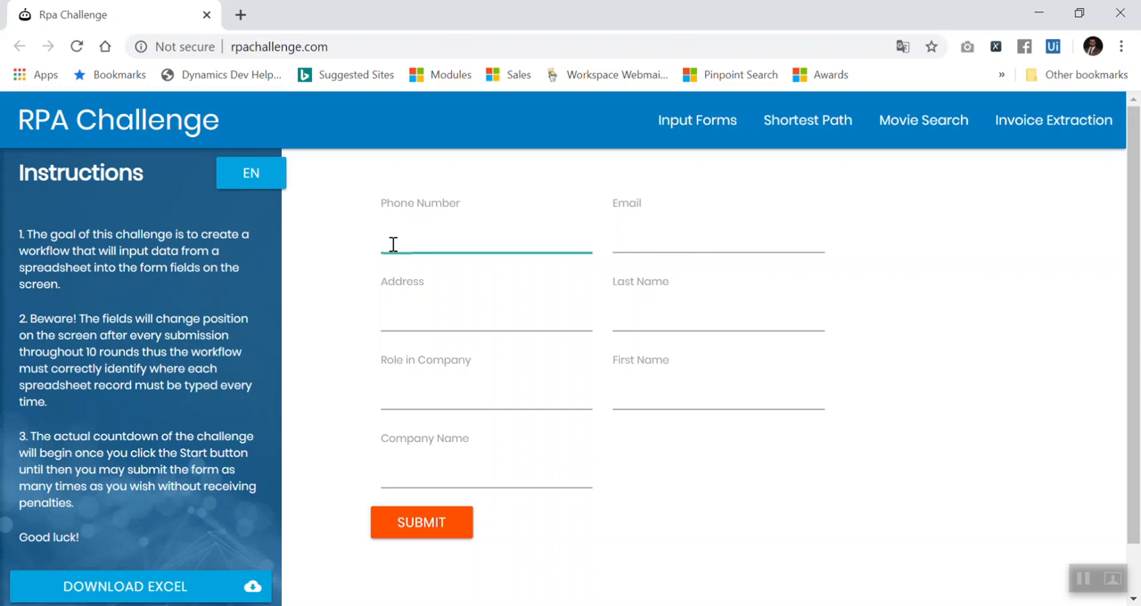
mouse_move(424, 264)
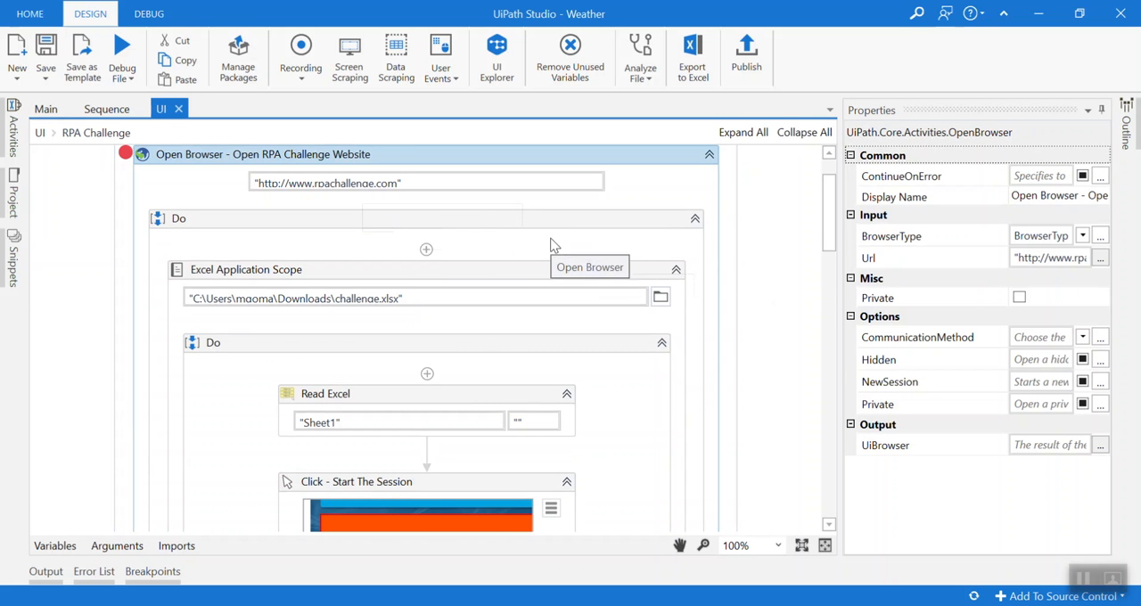
scroll(down, 3)
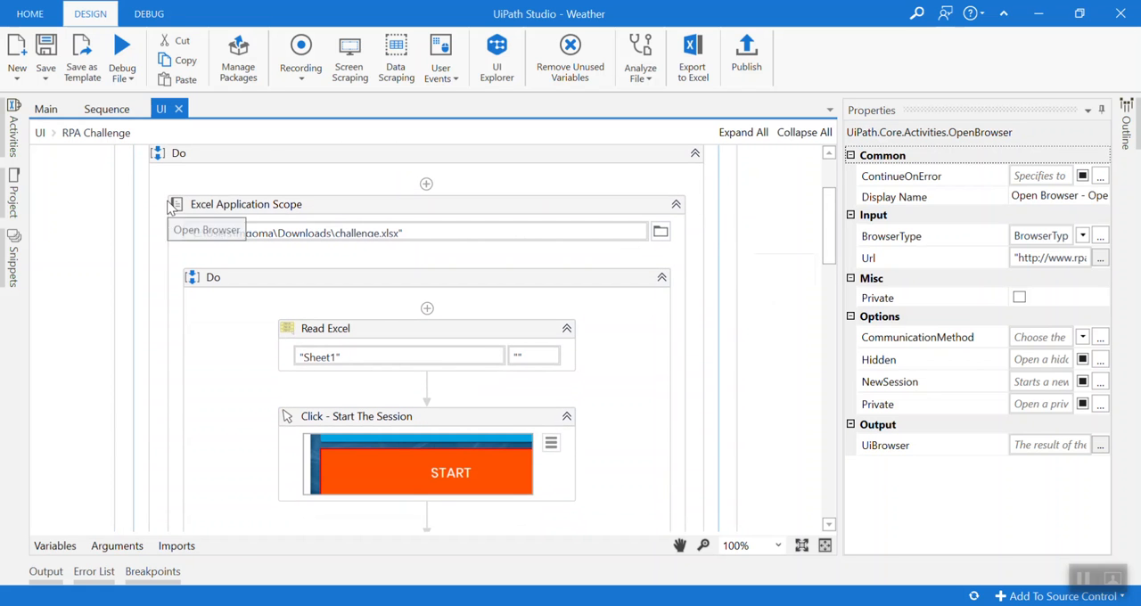
mouse_move(825, 230)
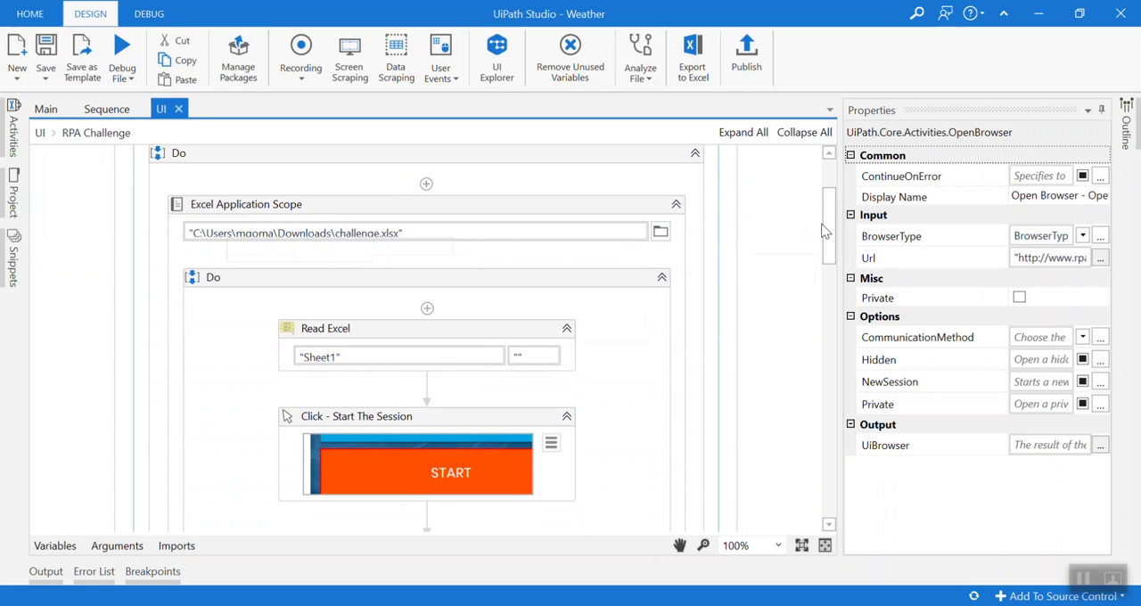
scroll(down, 3)
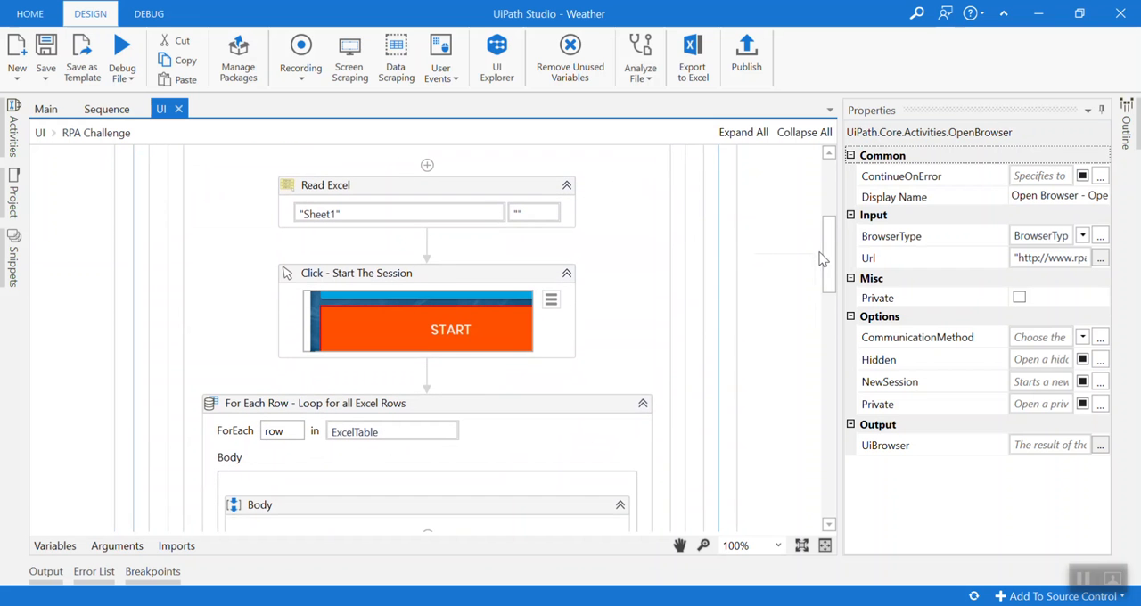
key(alt+tab)
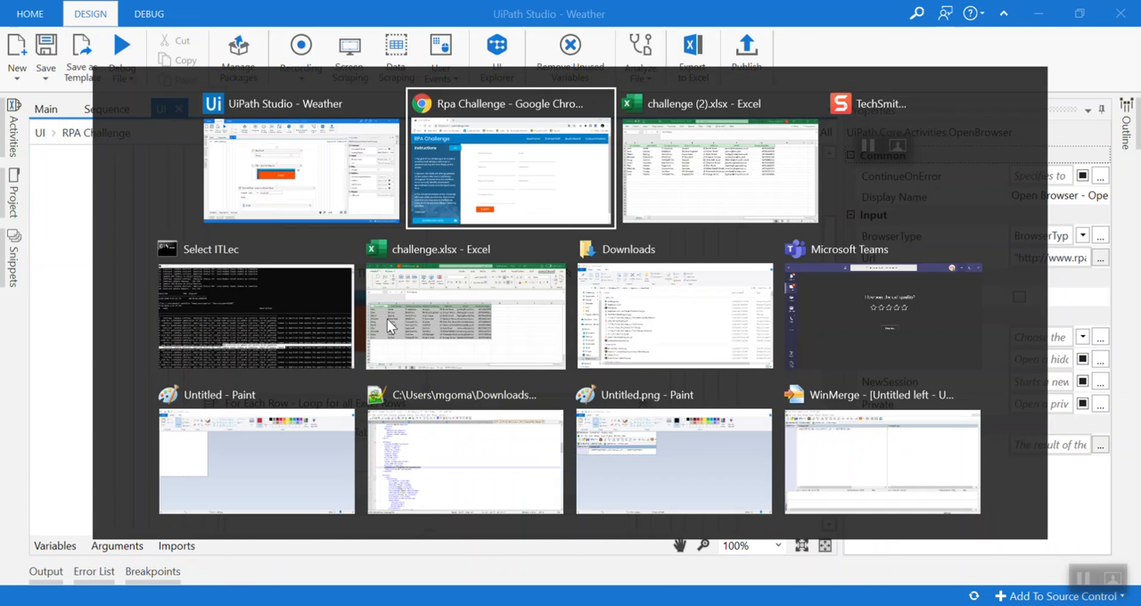
click(509, 161)
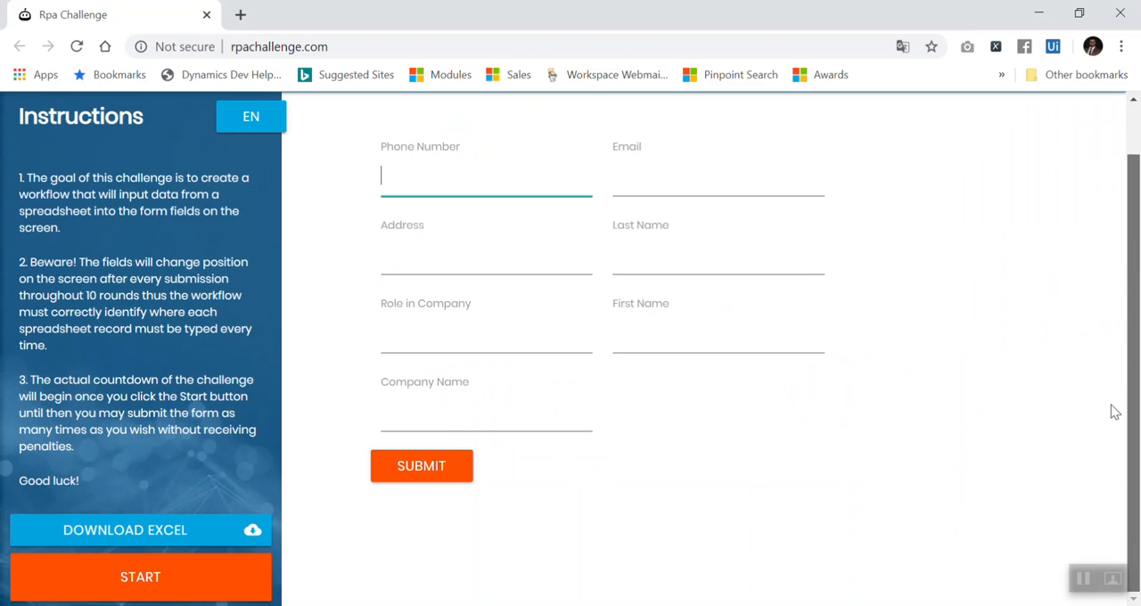
key(alt+tab)
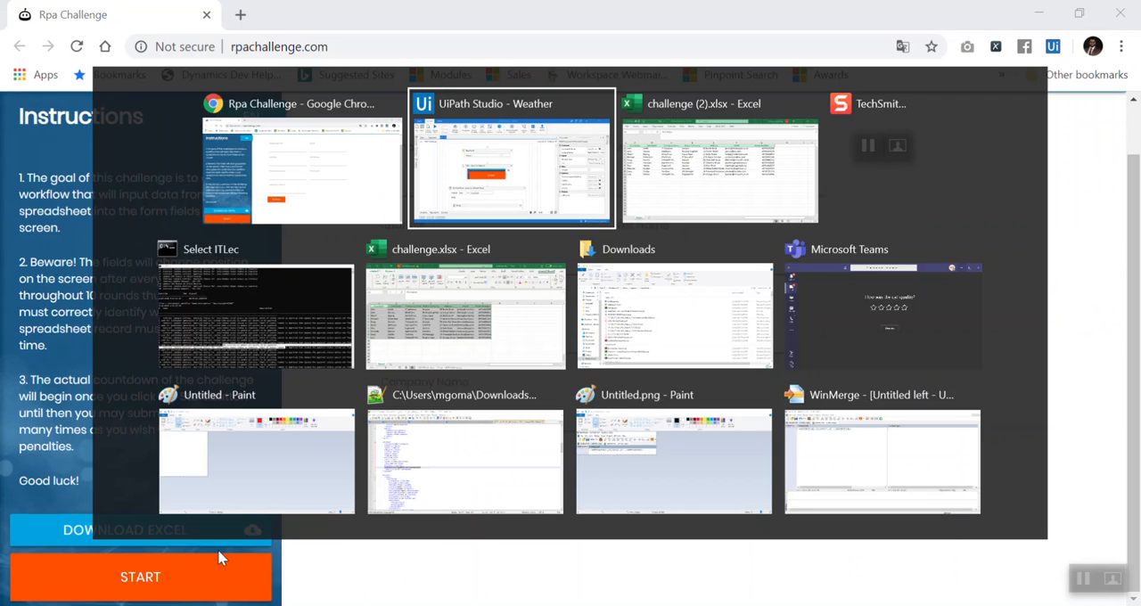
click(511, 161)
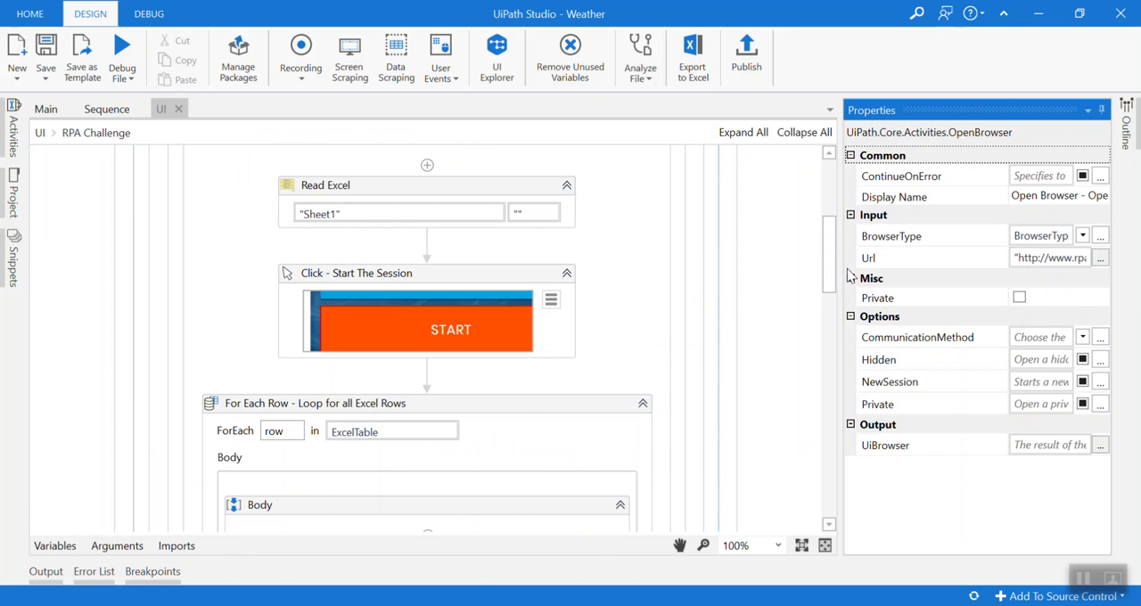
- Scroll through the workflow to the loop over all Excel columns
scroll(down, 3)
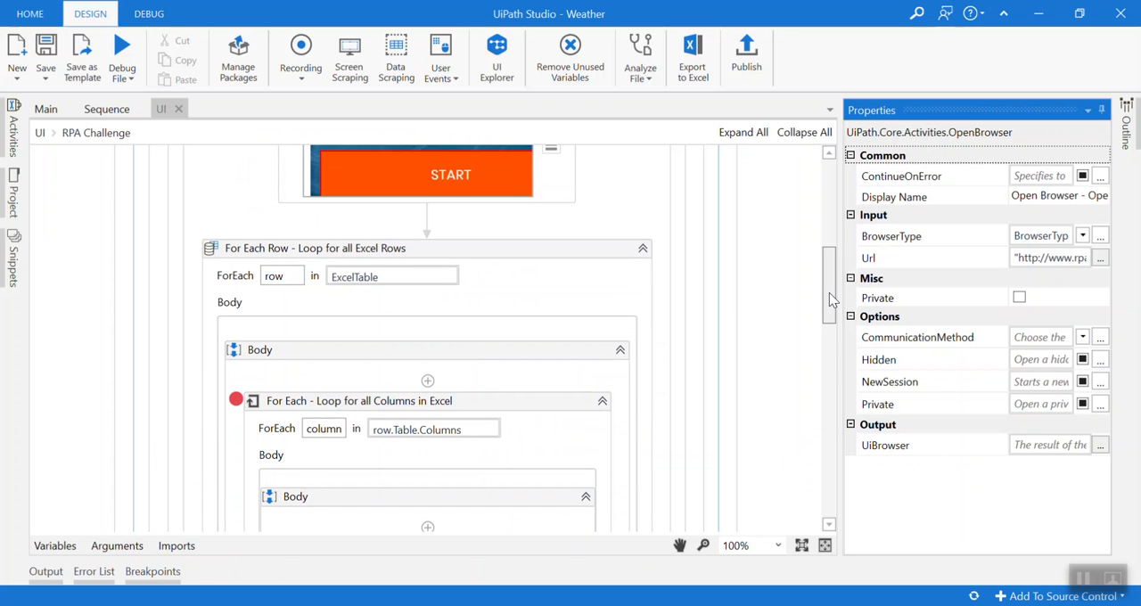
scroll(down, 3)
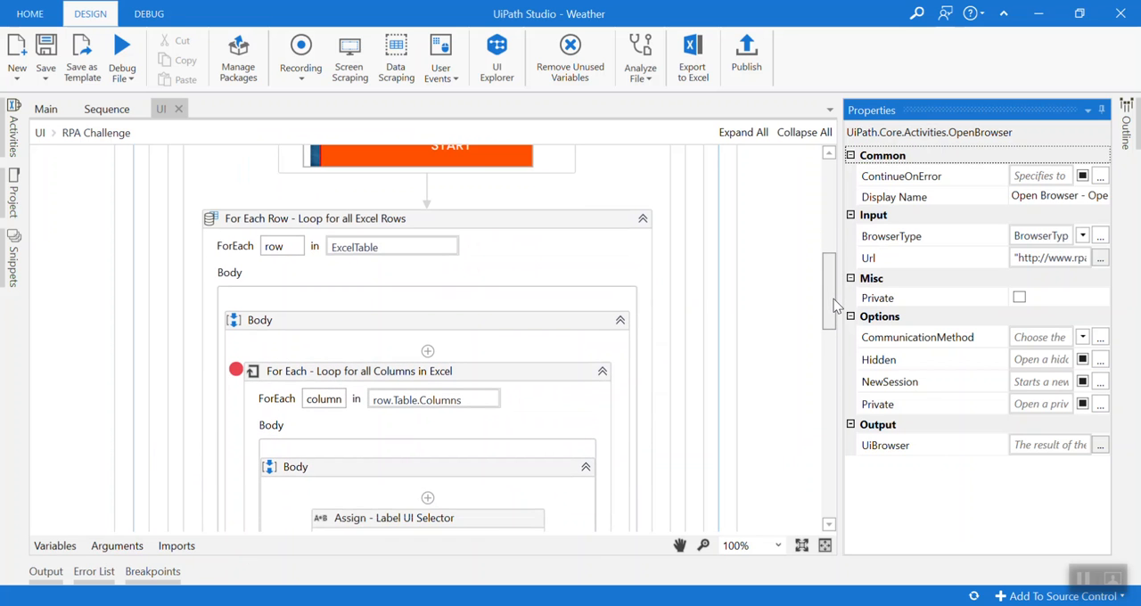
scroll(up, 3)
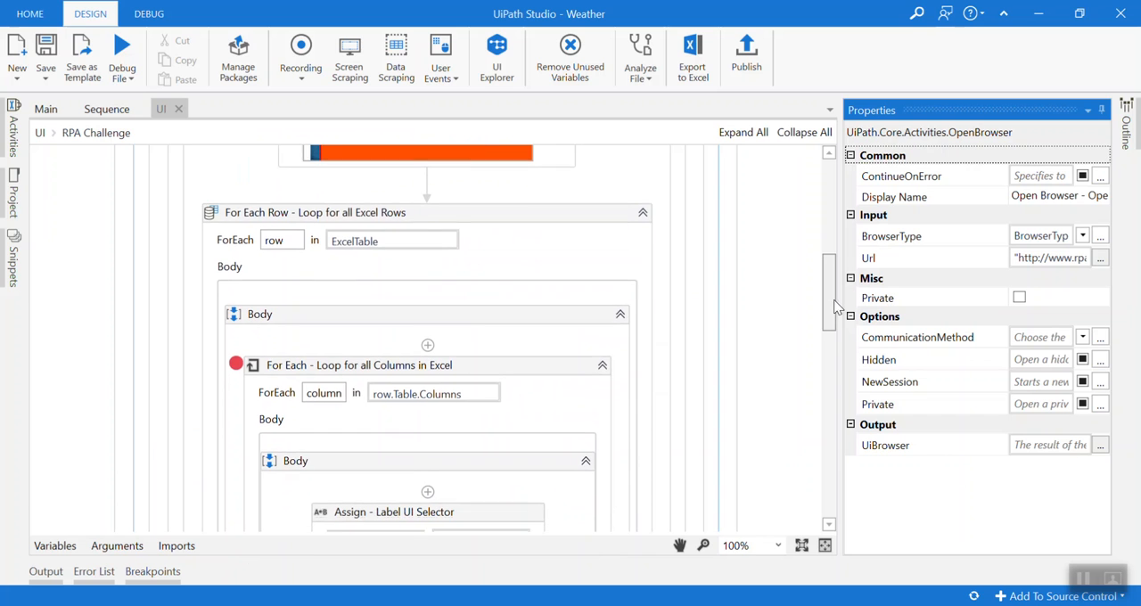
scroll(up, 3)
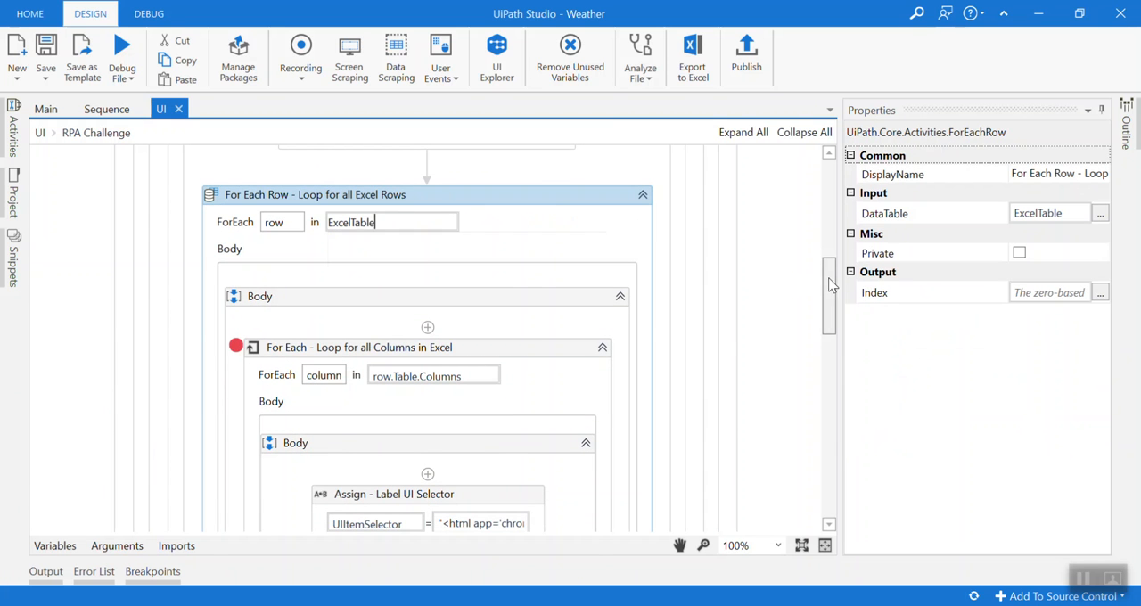
scroll(up, 3)
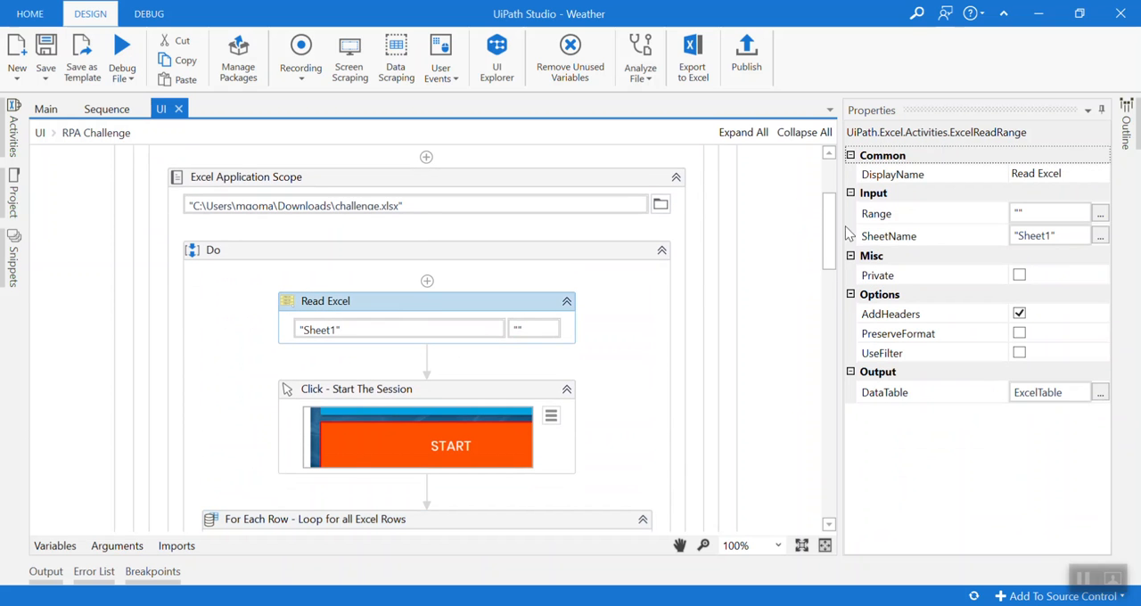
scroll(down, 3)
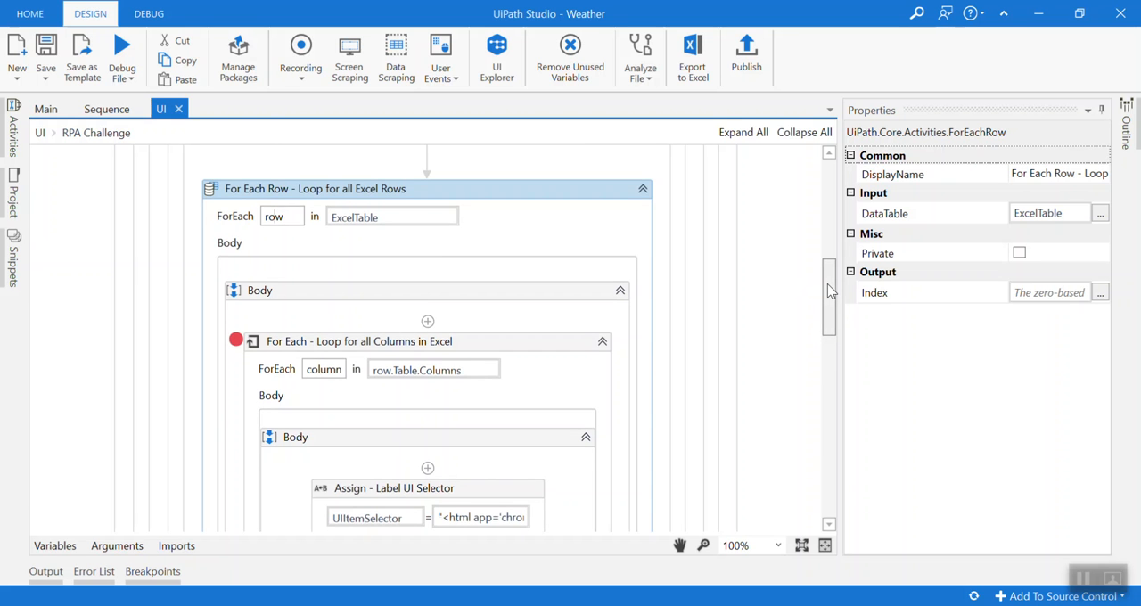
scroll(down, 3)
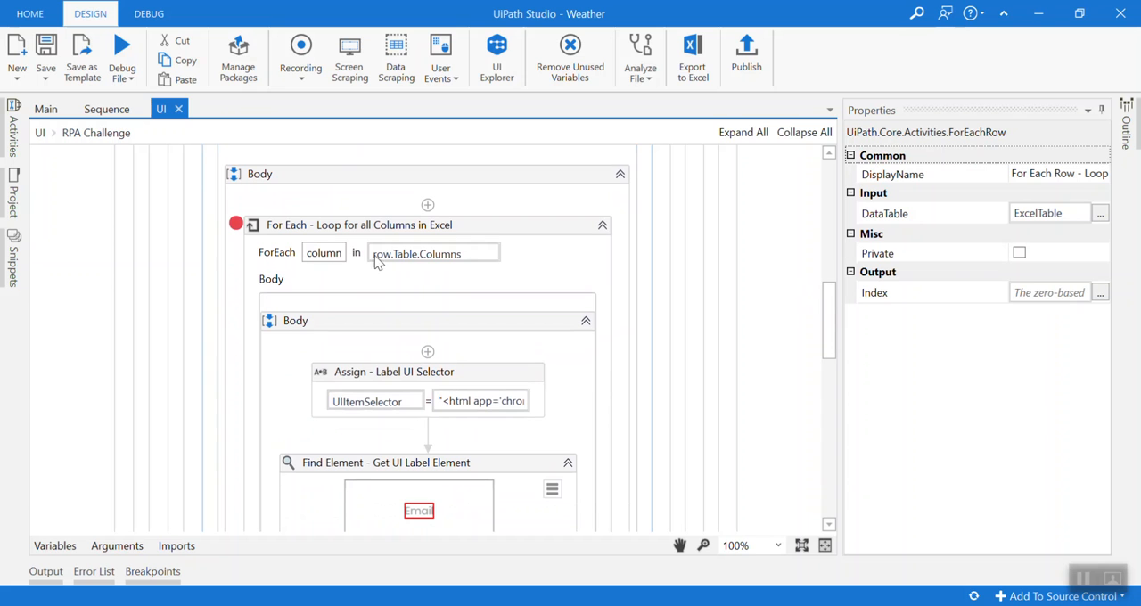
click(356, 224)
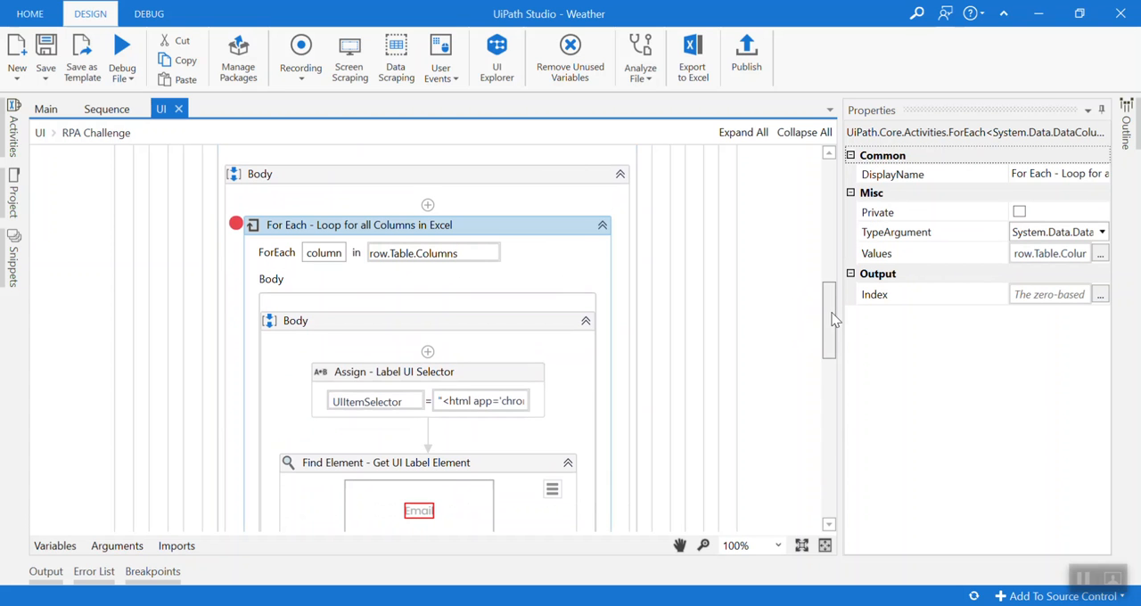
scroll(down, 3)
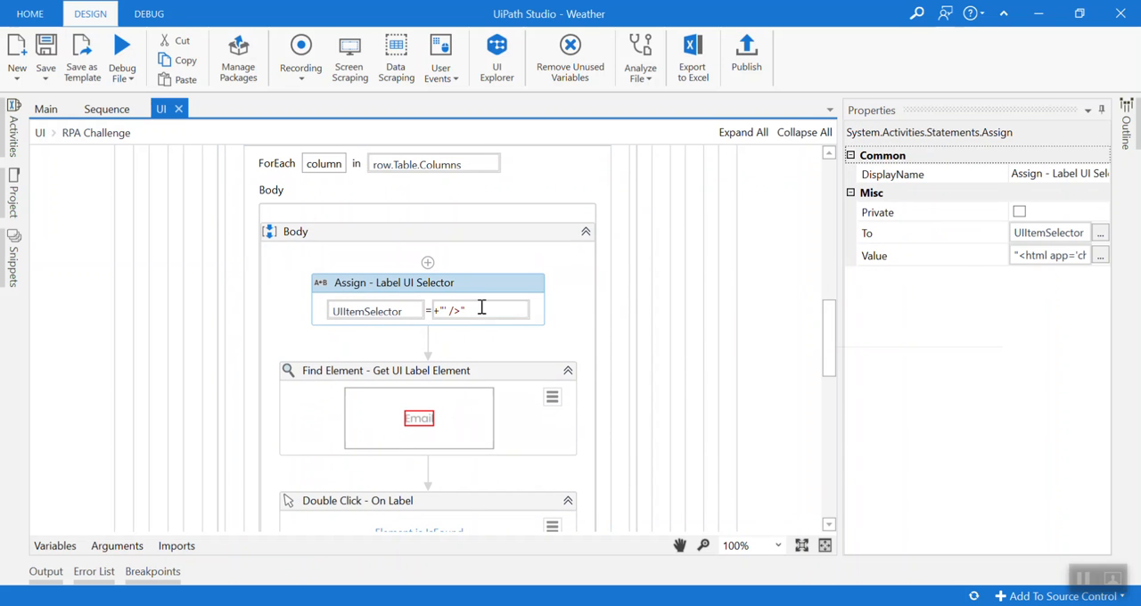
- Read the full label selector expression in the Expression Editor and cancel without changes
click(1101, 256)
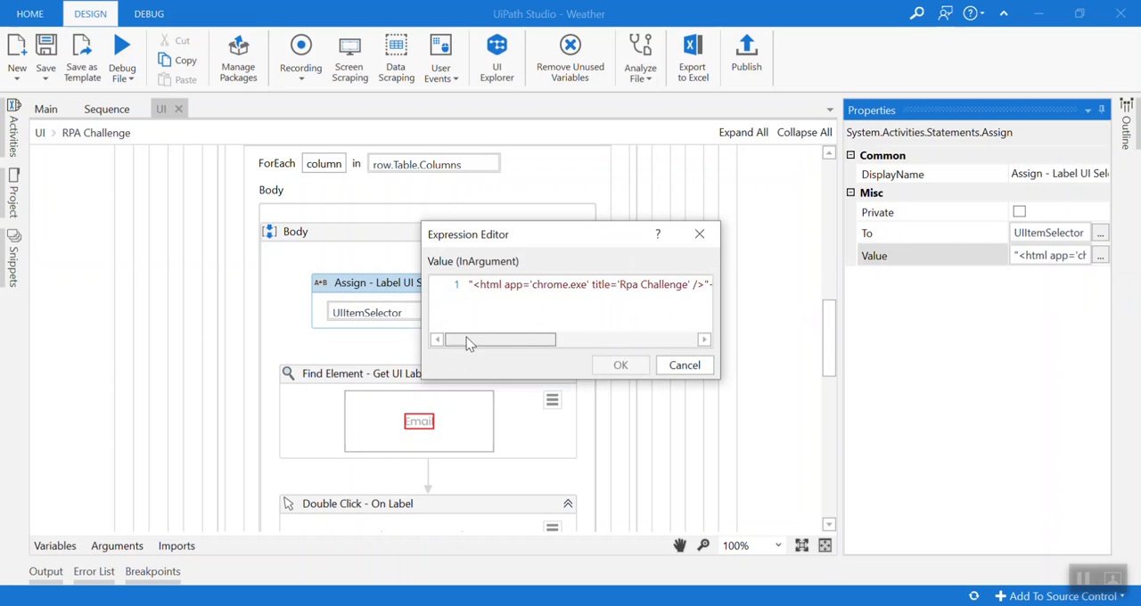
mouse_move(474, 337)
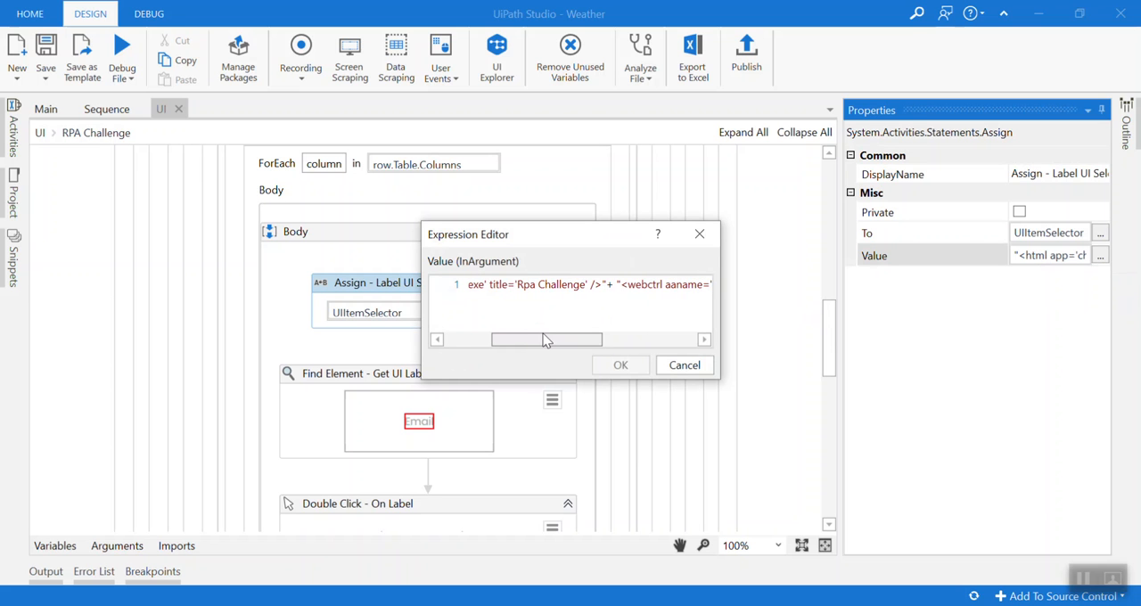
scroll(right, 3)
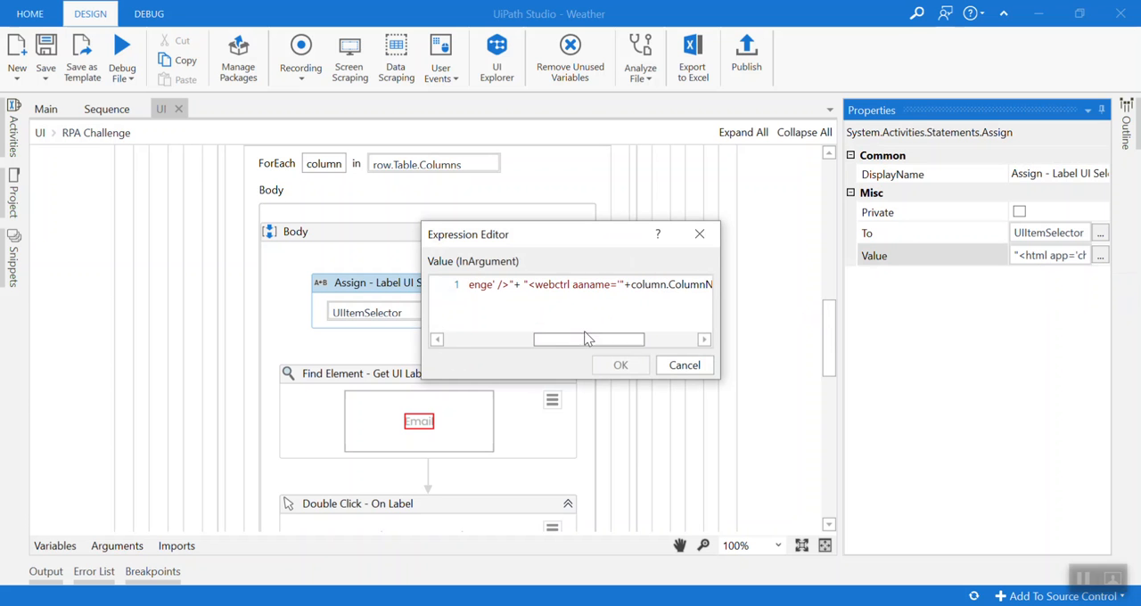
mouse_move(582, 301)
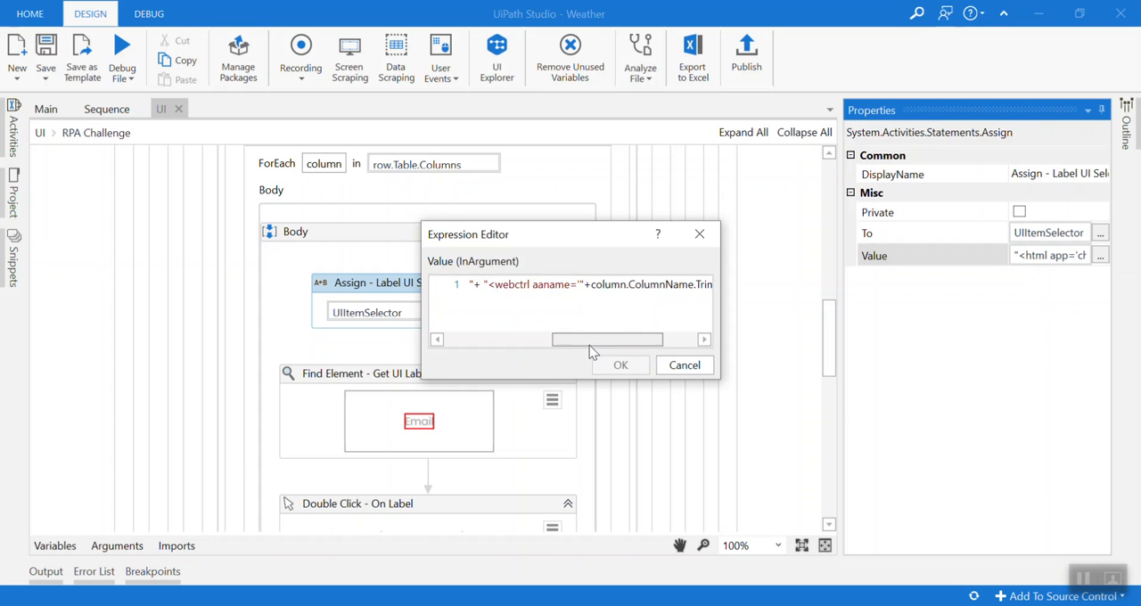
scroll(right, 3)
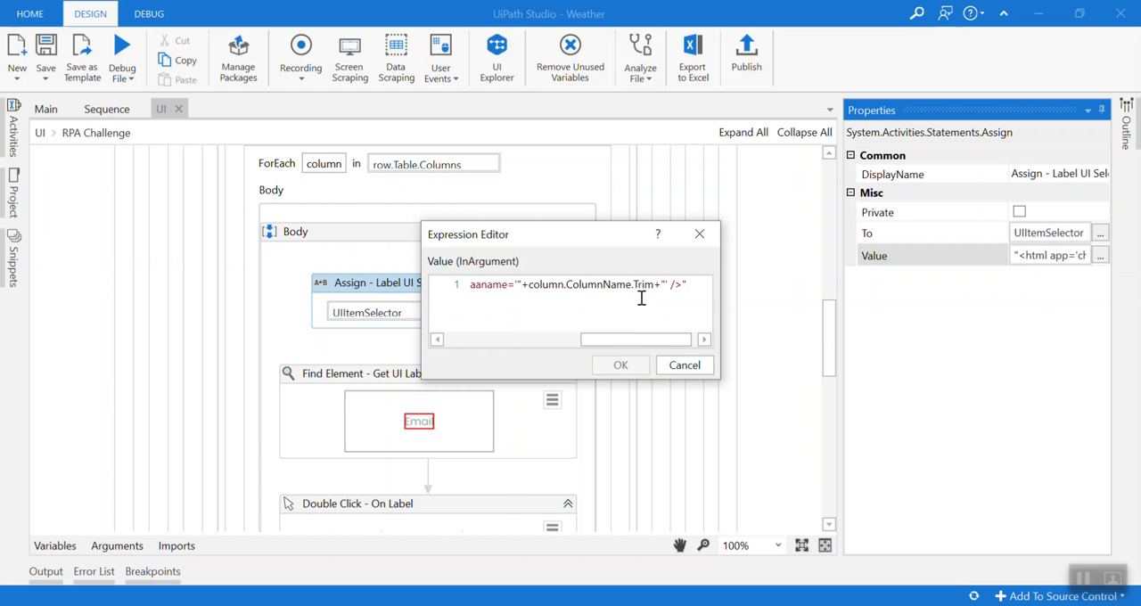
mouse_move(685, 365)
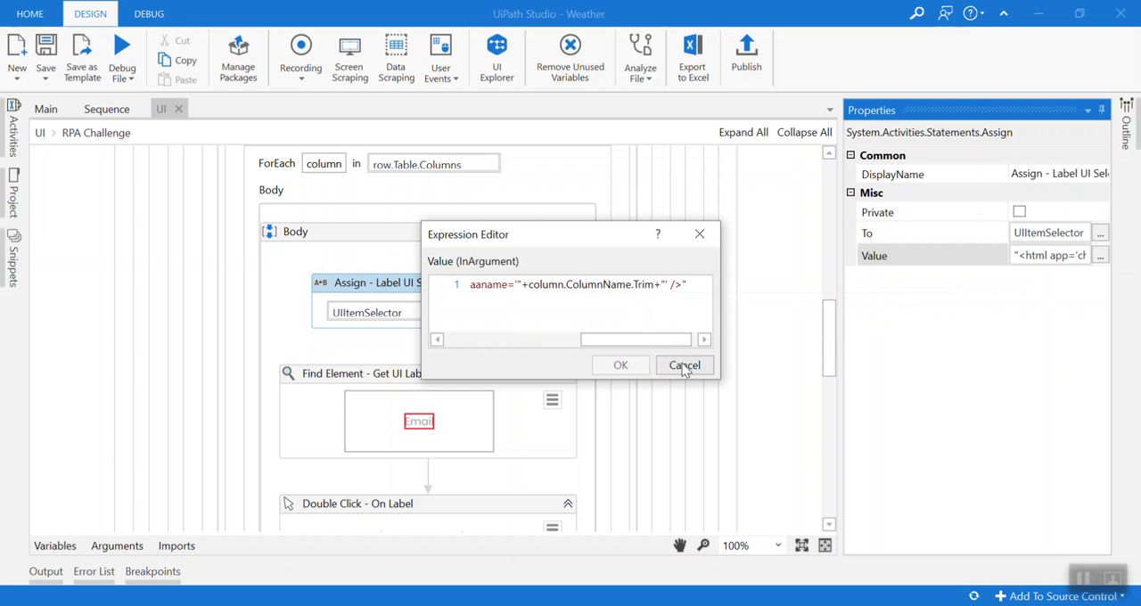
click(684, 366)
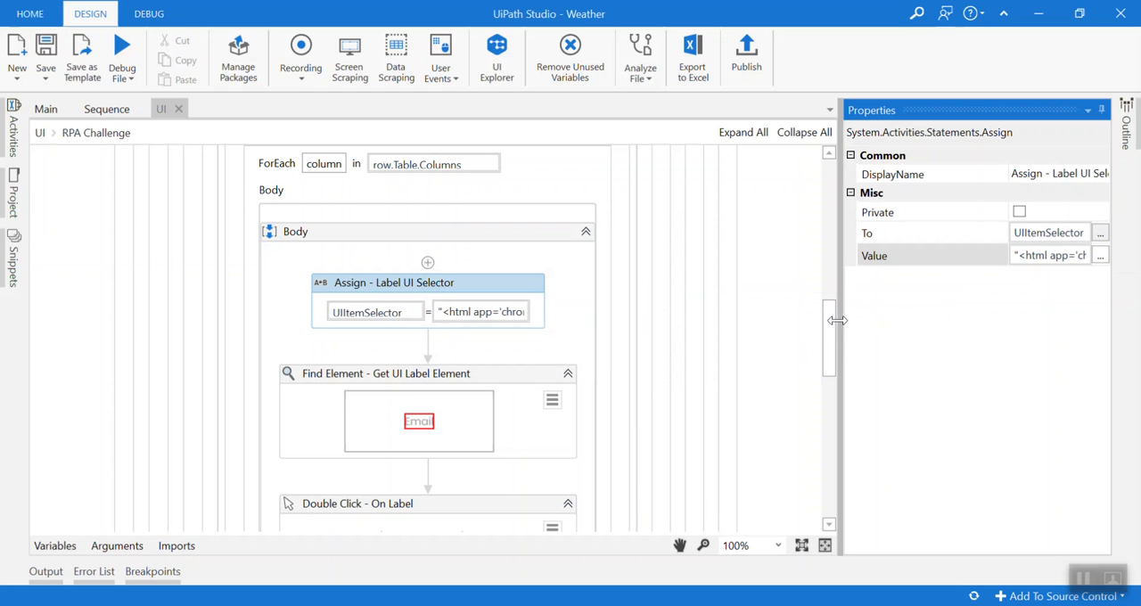
- Scroll to Find Element - Get UI Label Element, using UIItemSelector and outputting IsFound
scroll(down, 3)
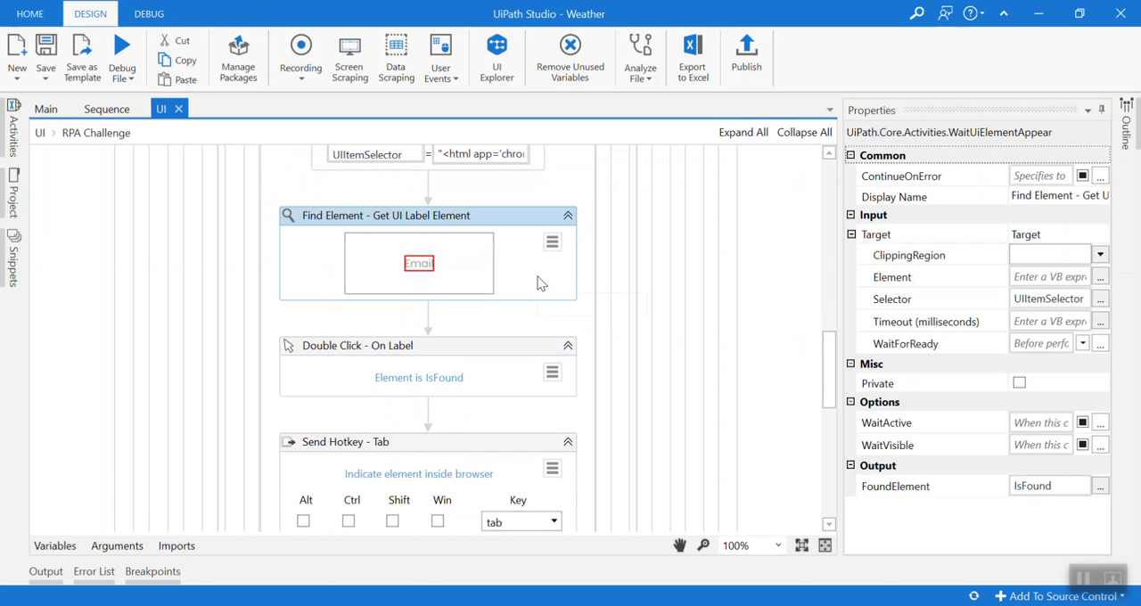
mouse_move(1064, 304)
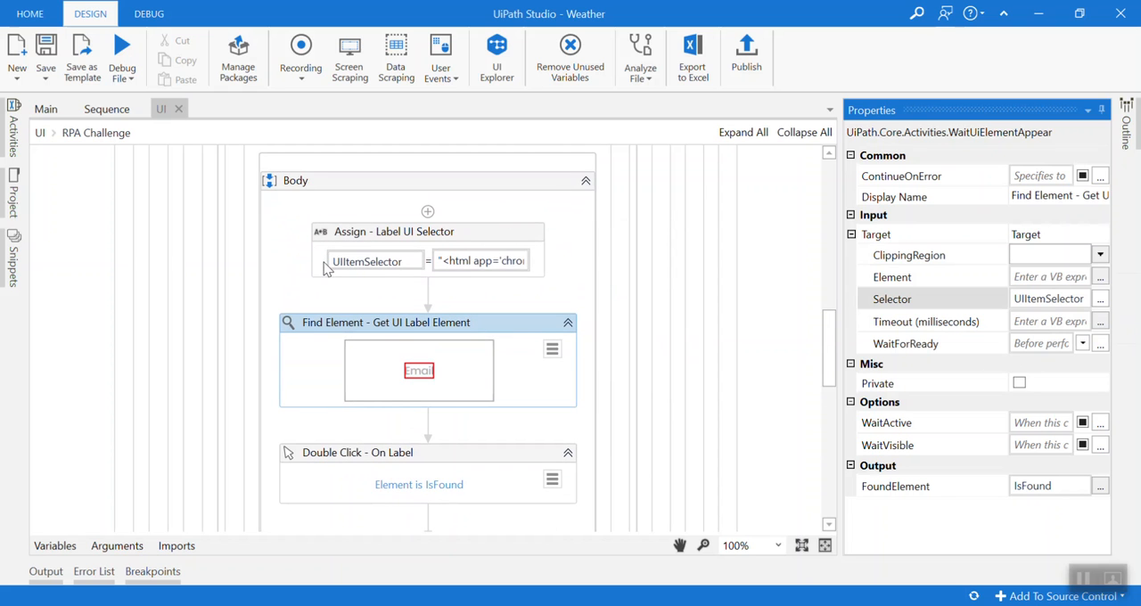
scroll(down, 3)
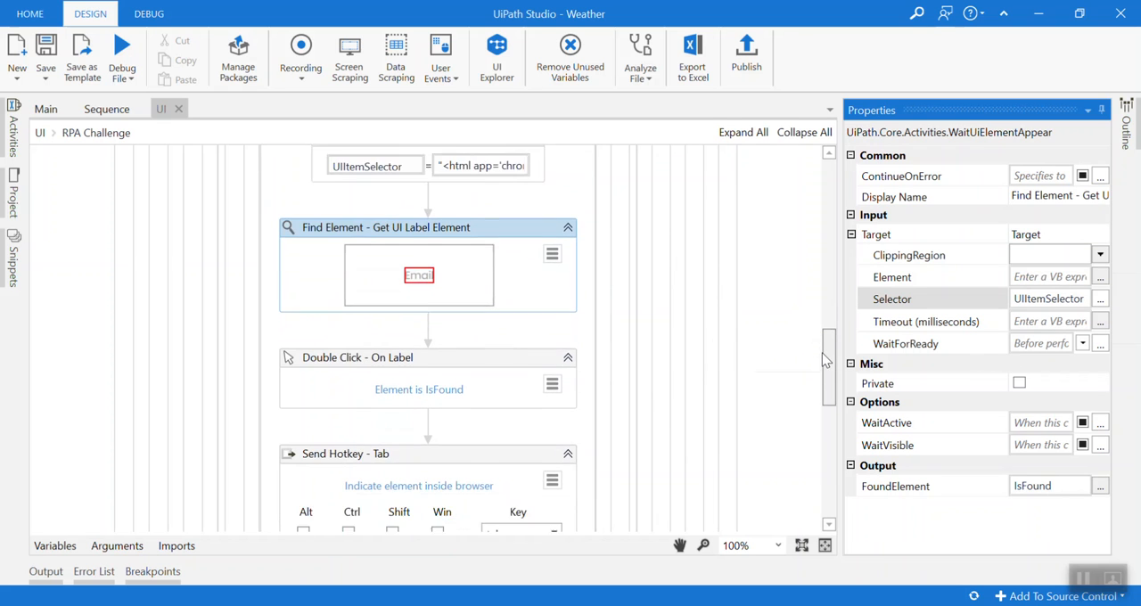
scroll(down, 3)
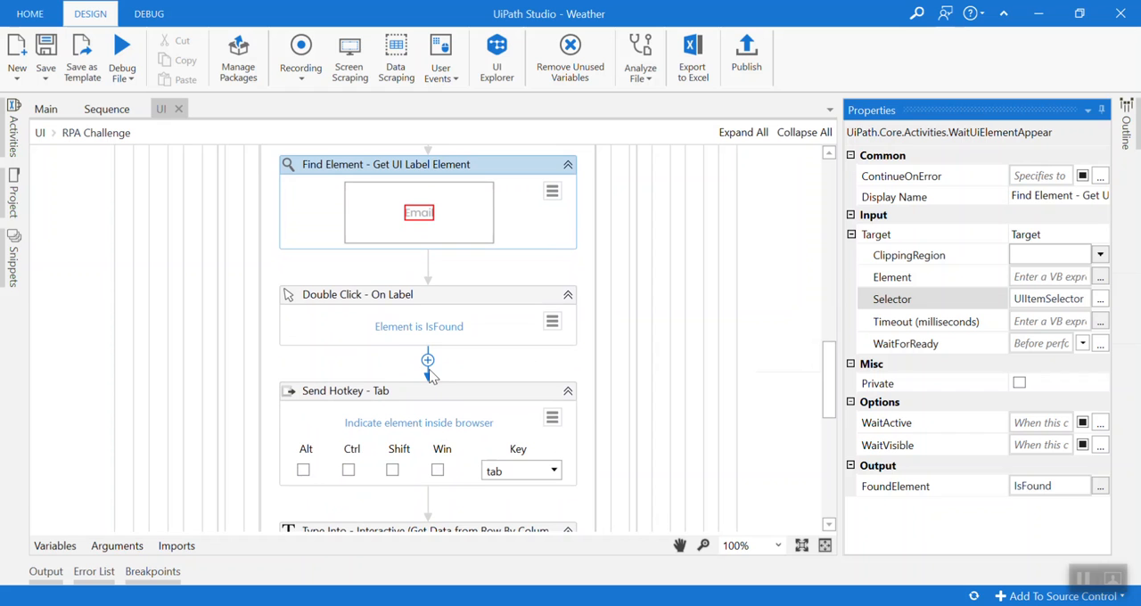
- Select Double Click - On Label and confirm its Element property is IsFound
click(356, 294)
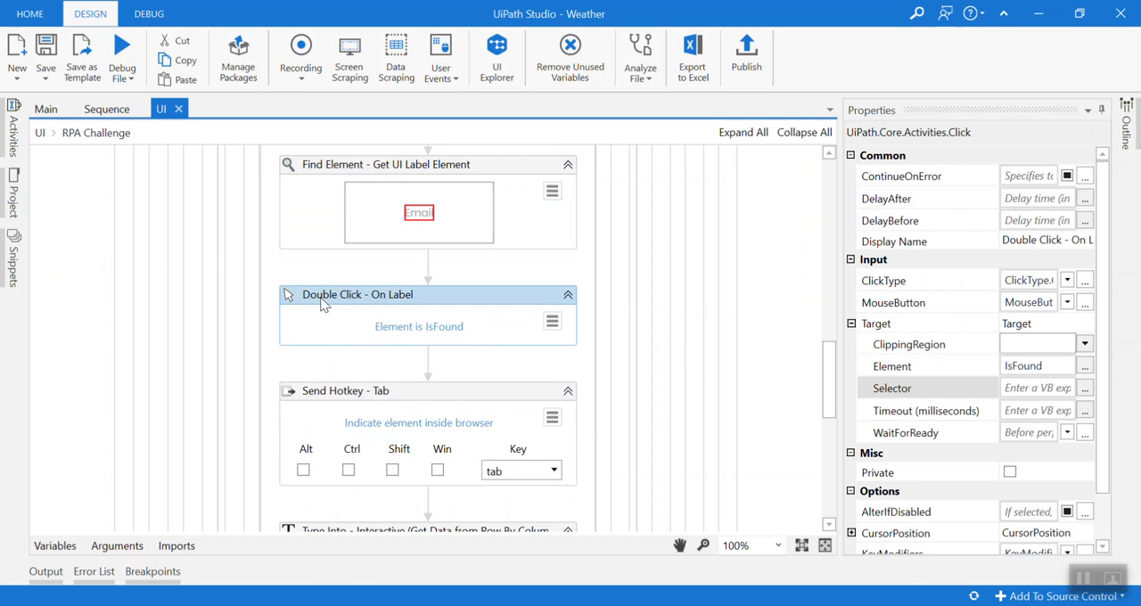
mouse_move(346, 284)
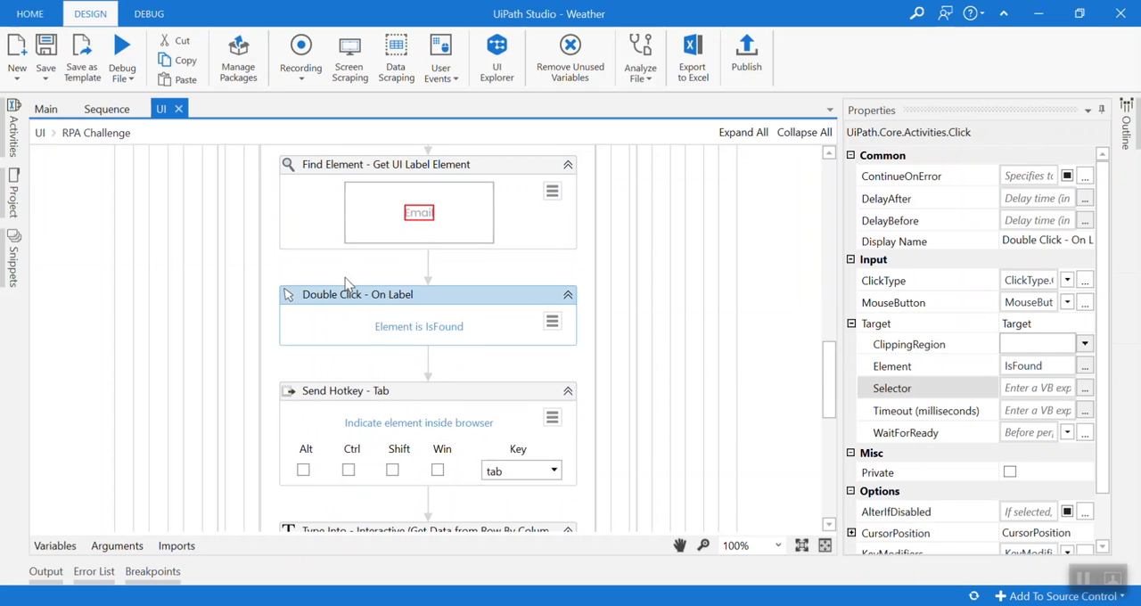
mouse_move(1023, 374)
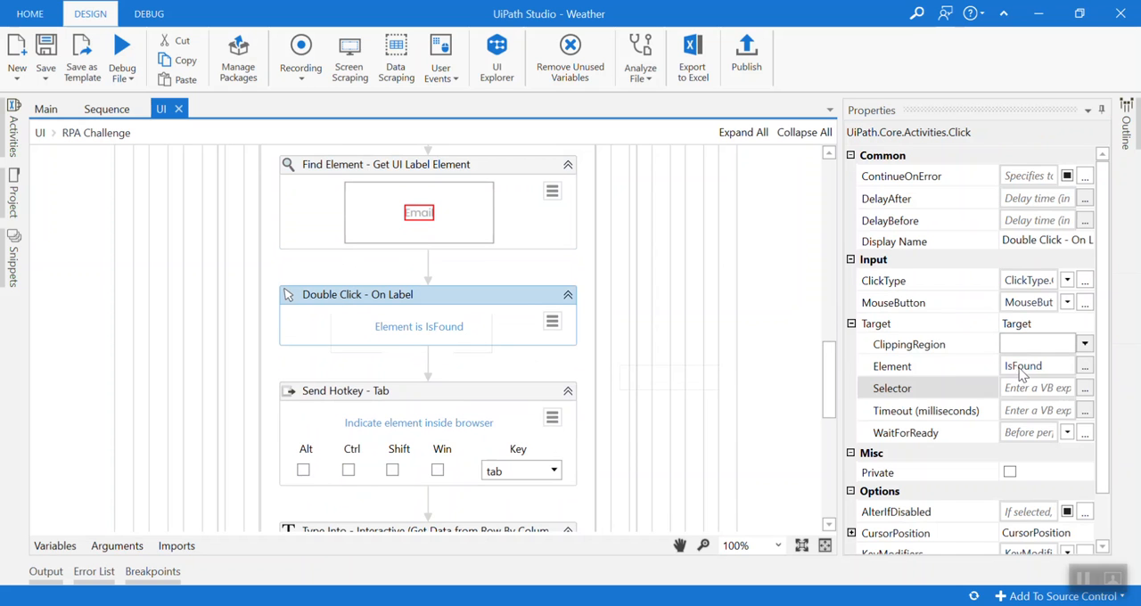
mouse_move(318, 196)
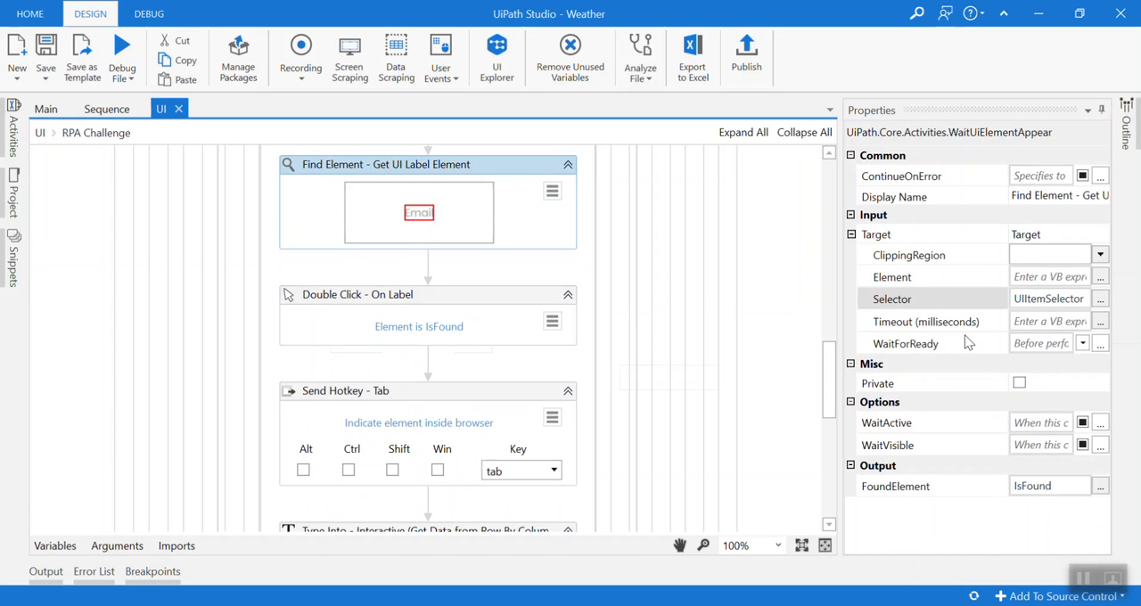
mouse_move(488, 334)
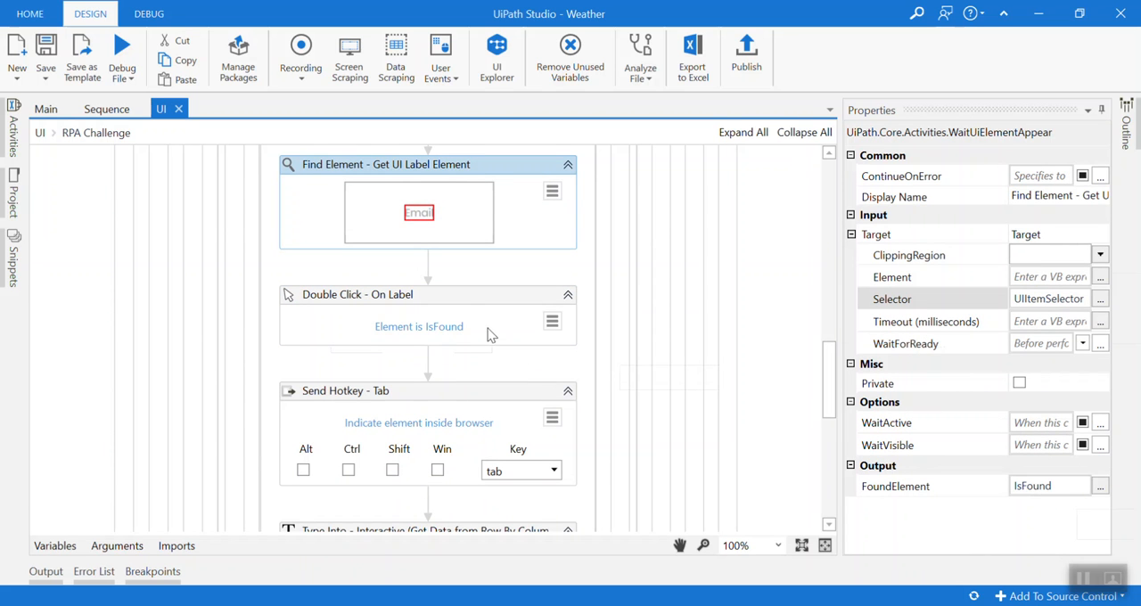
click(402, 295)
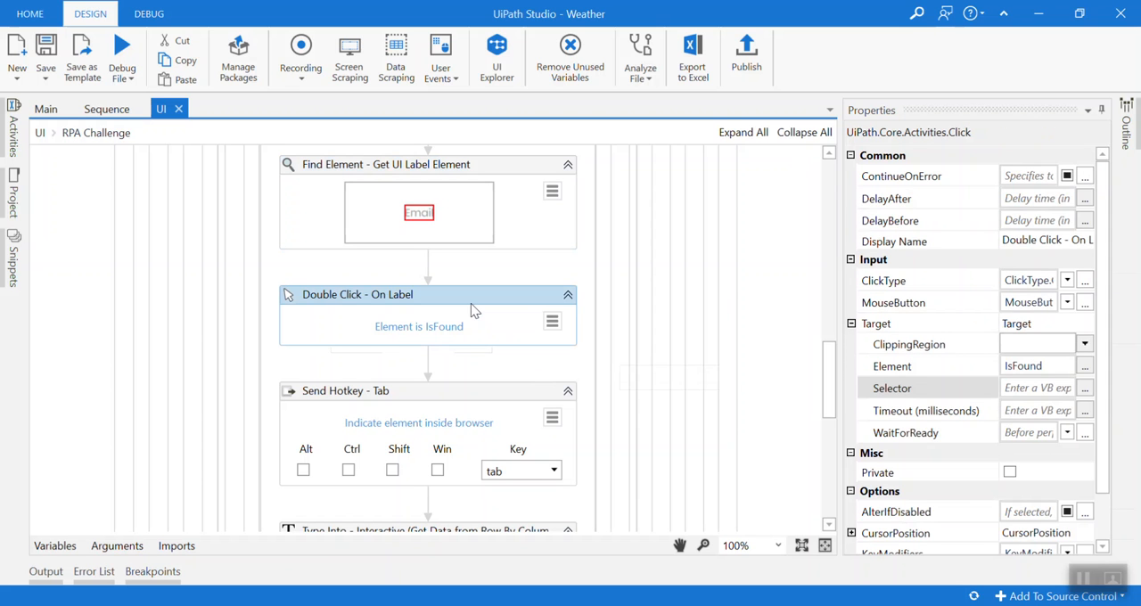
mouse_move(828, 377)
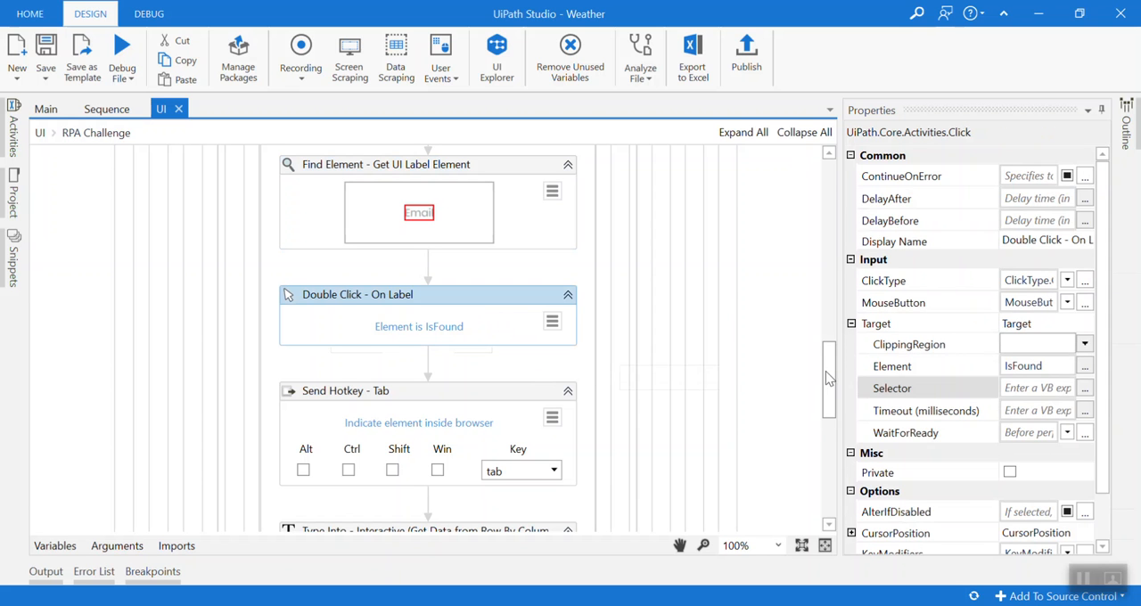
scroll(down, 3)
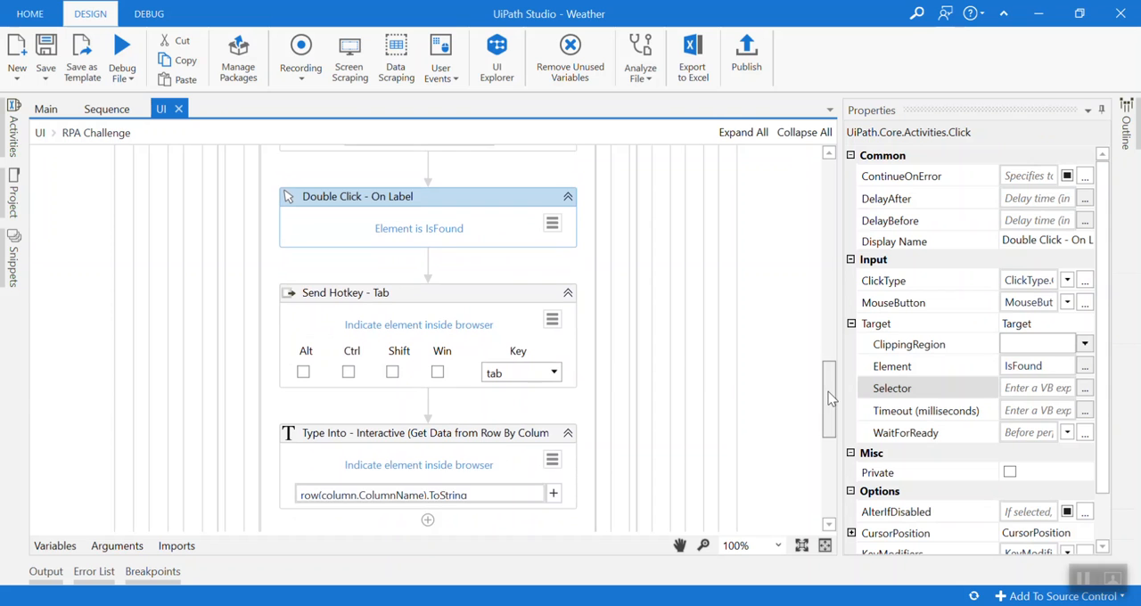
- Review Send Hotkey Tab, set Type Into WaitForReady to INTERACTIVE, and view Send Hotkey Enter
click(346, 283)
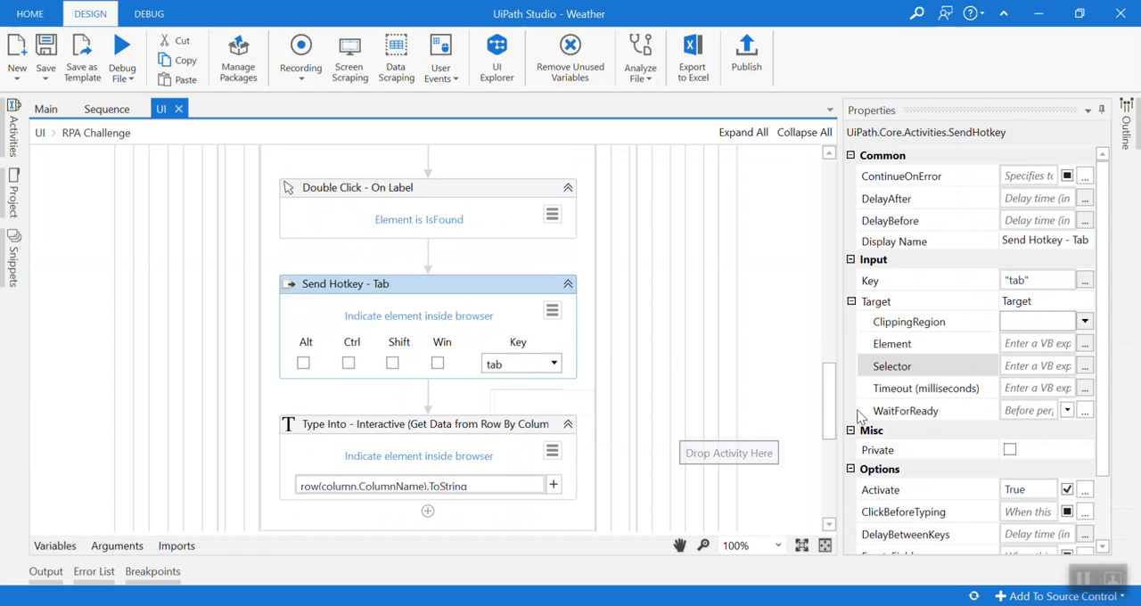
mouse_move(795, 405)
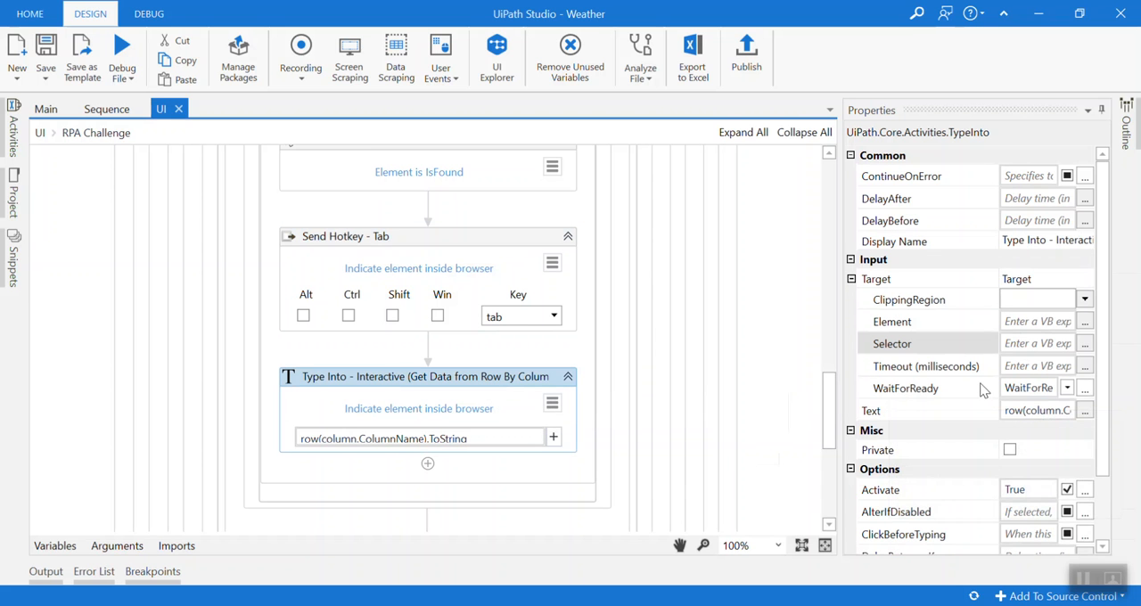
click(1066, 387)
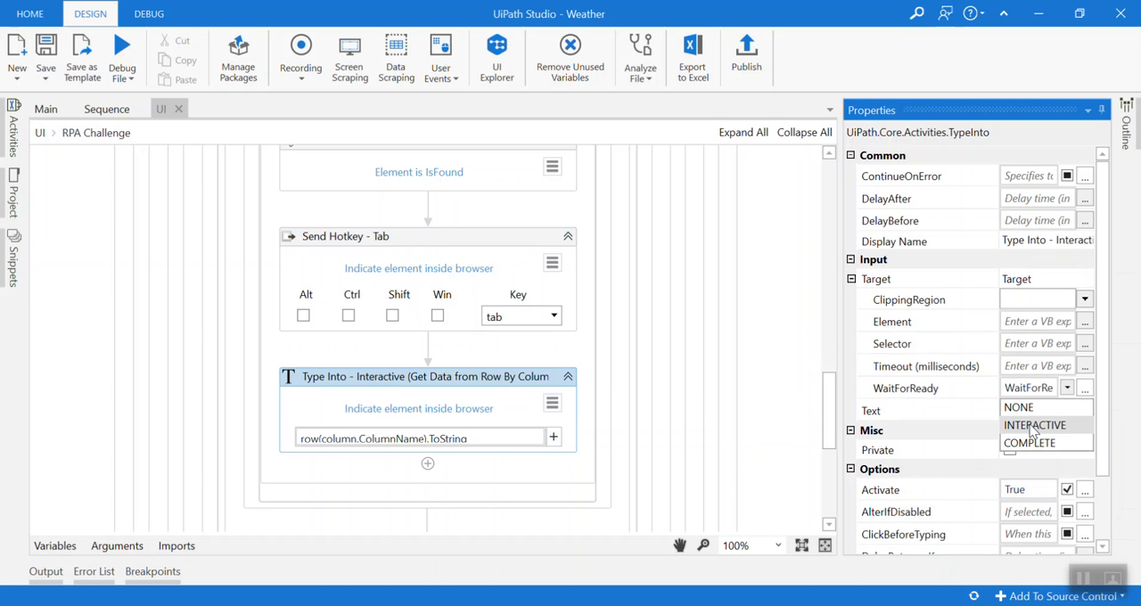
click(1047, 426)
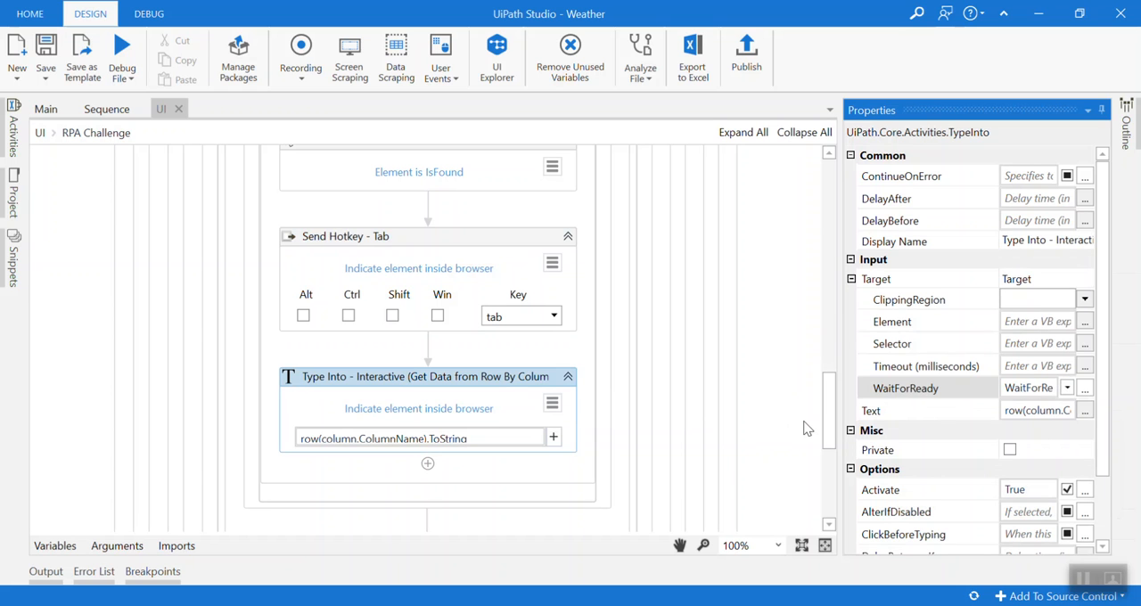
scroll(down, 3)
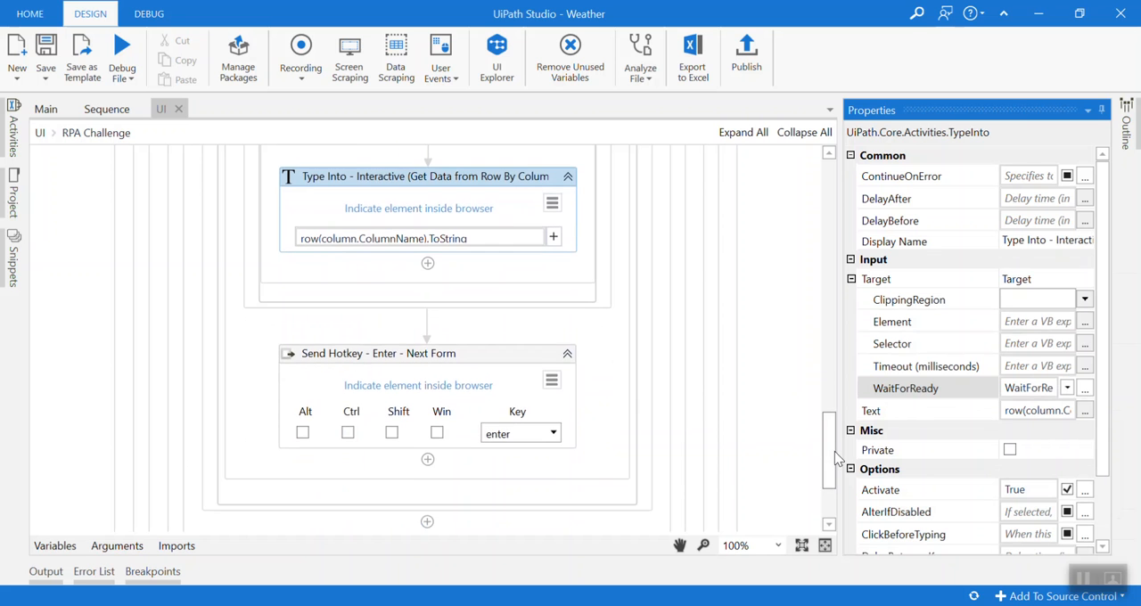
key(alt+tab)
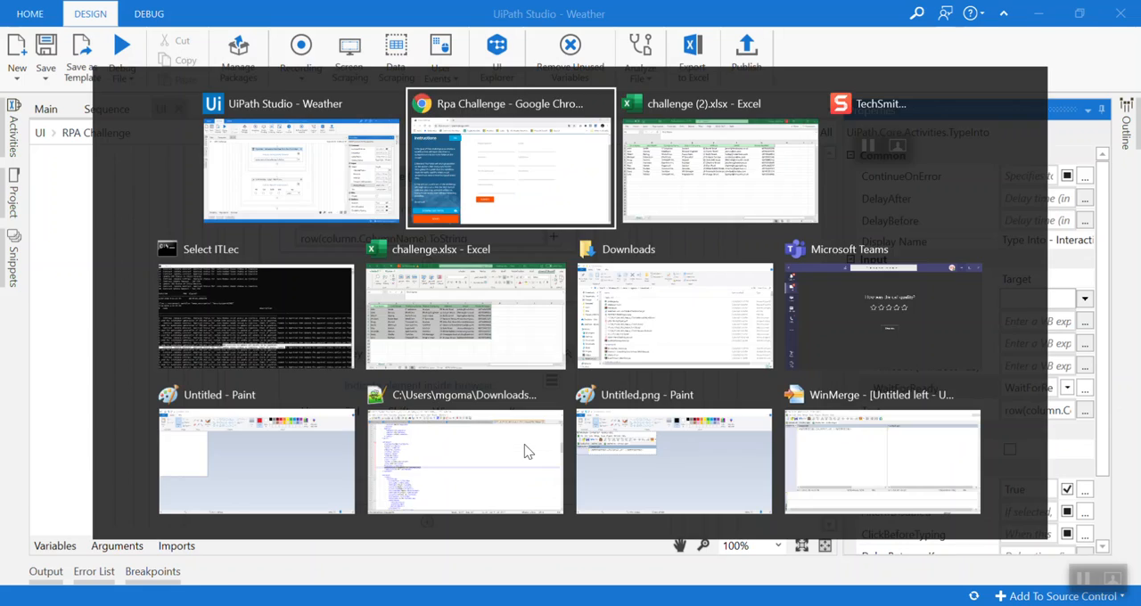
click(510, 159)
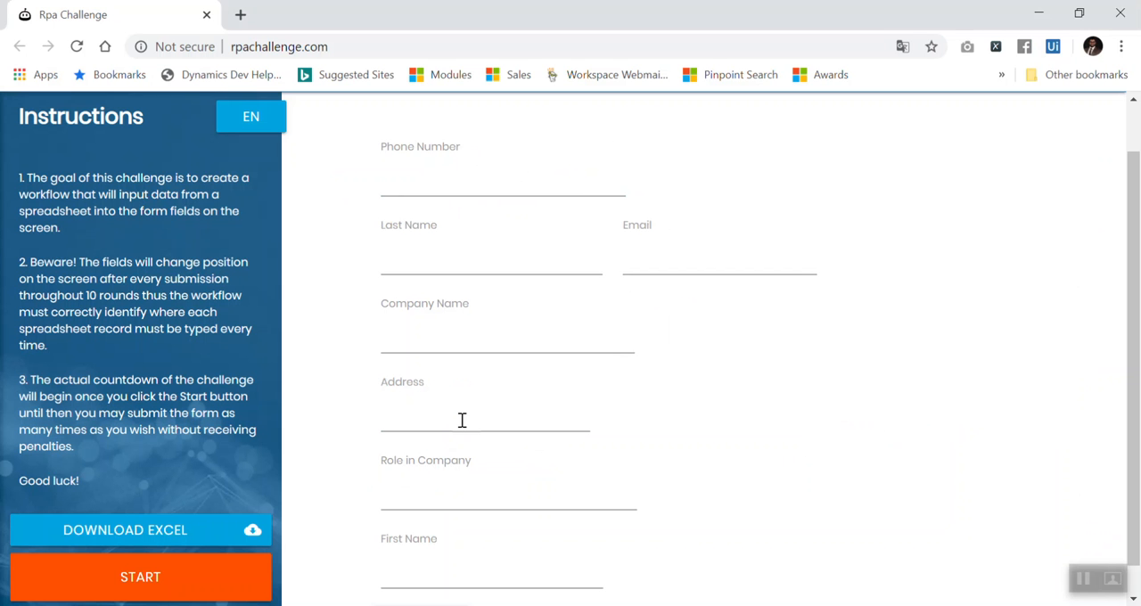
scroll(down, 3)
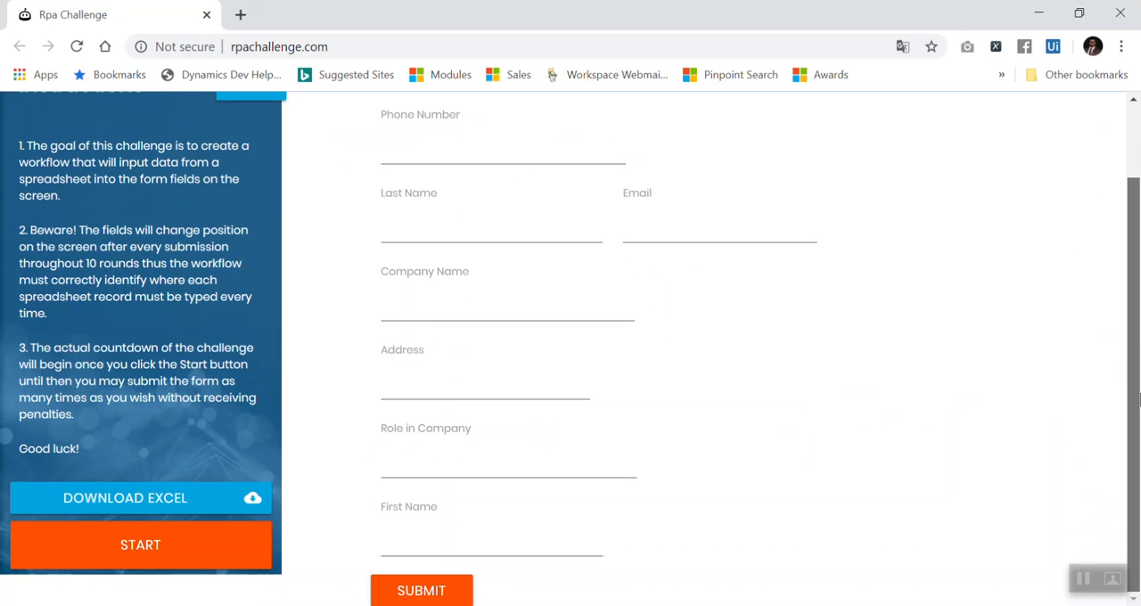
mouse_move(1101, 386)
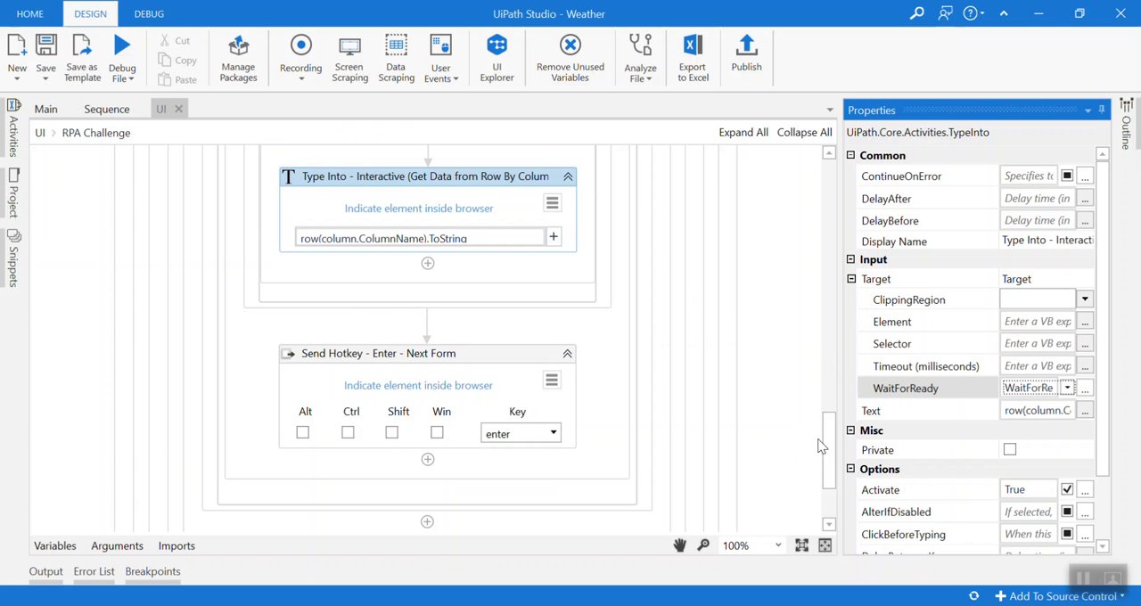
- Scroll up past For Each Row and Click Start to Open Browser and Read Excel
scroll(up, 3)
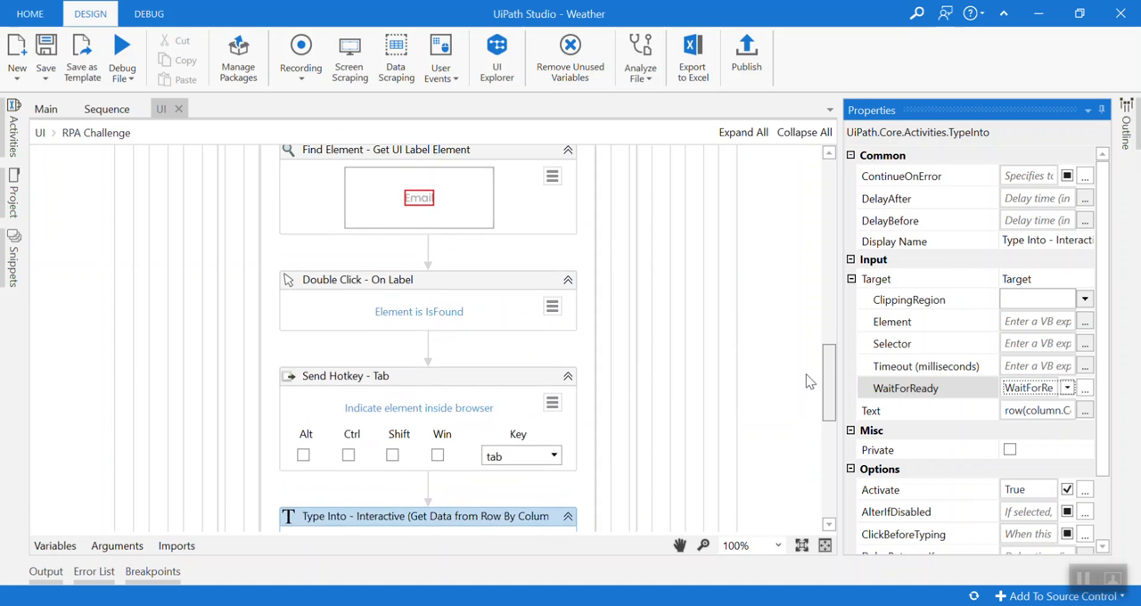
scroll(up, 3)
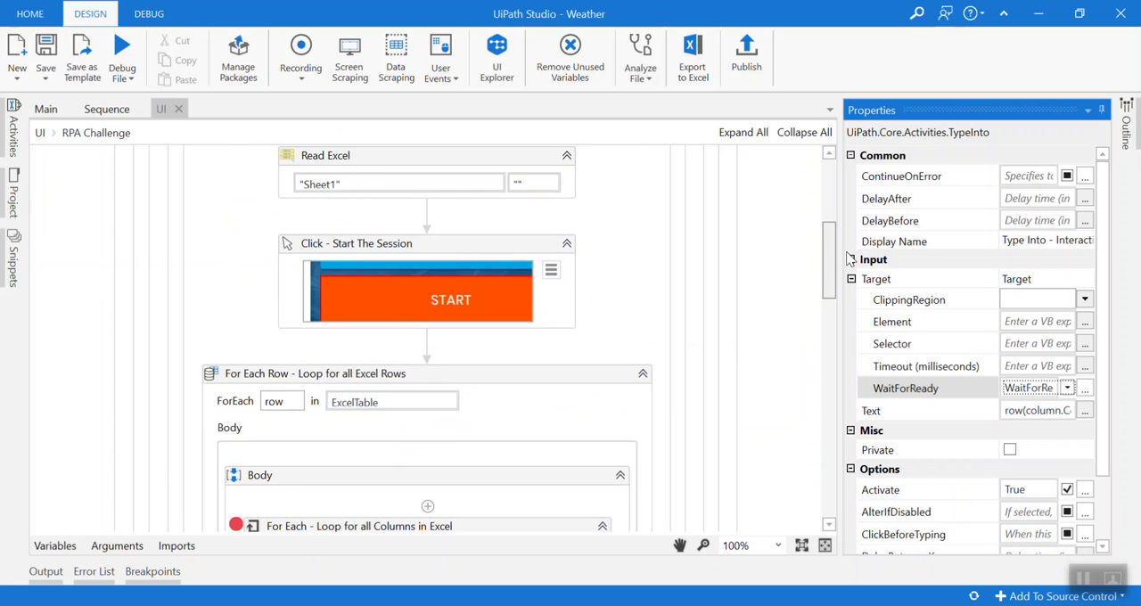
scroll(up, 3)
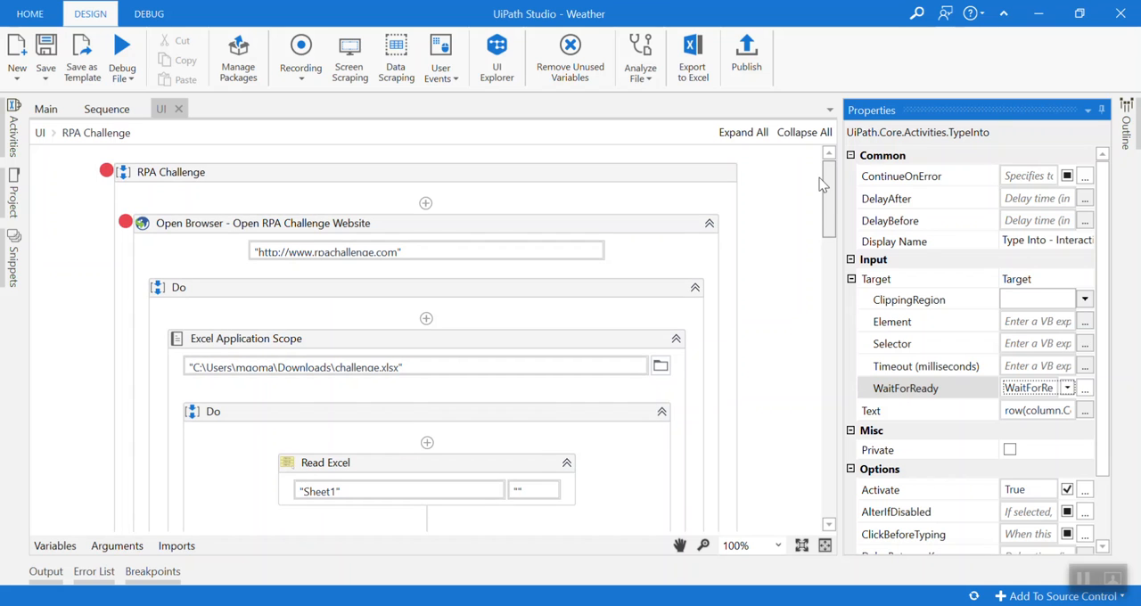